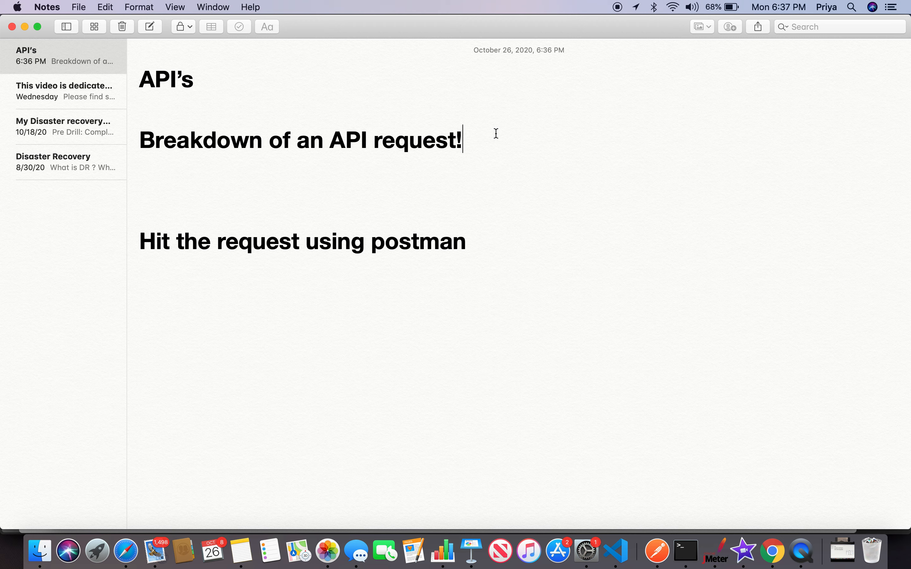
mouse_move(664, 325)
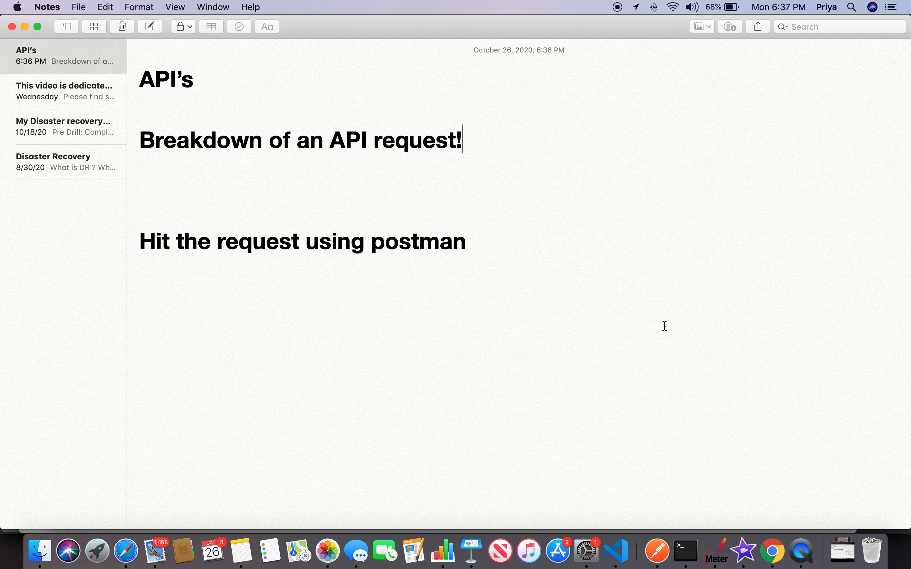
mouse_move(750, 516)
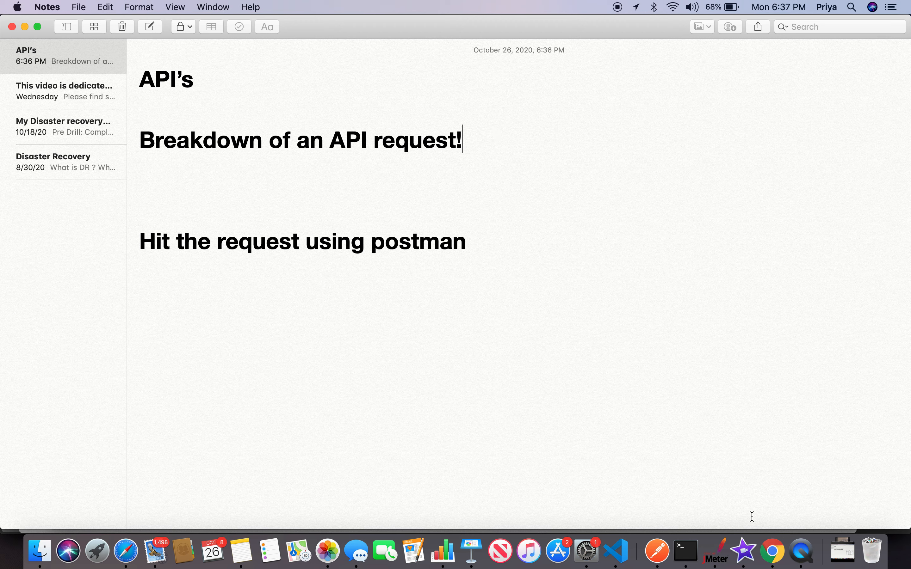
Step: Start a new Mockaroo schema and remove the gender and ip_address fields, leaving id, first_name, last_name, email
click(772, 550)
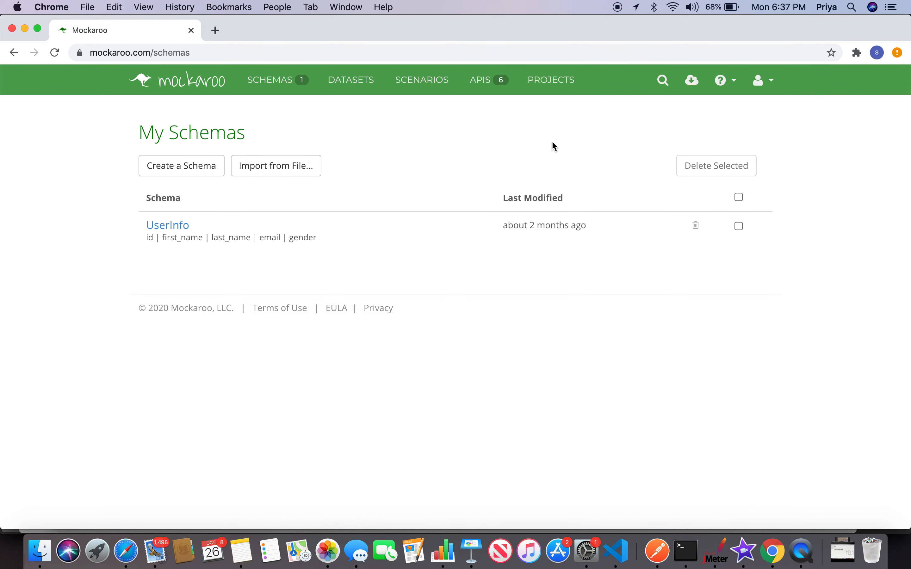
mouse_move(433, 173)
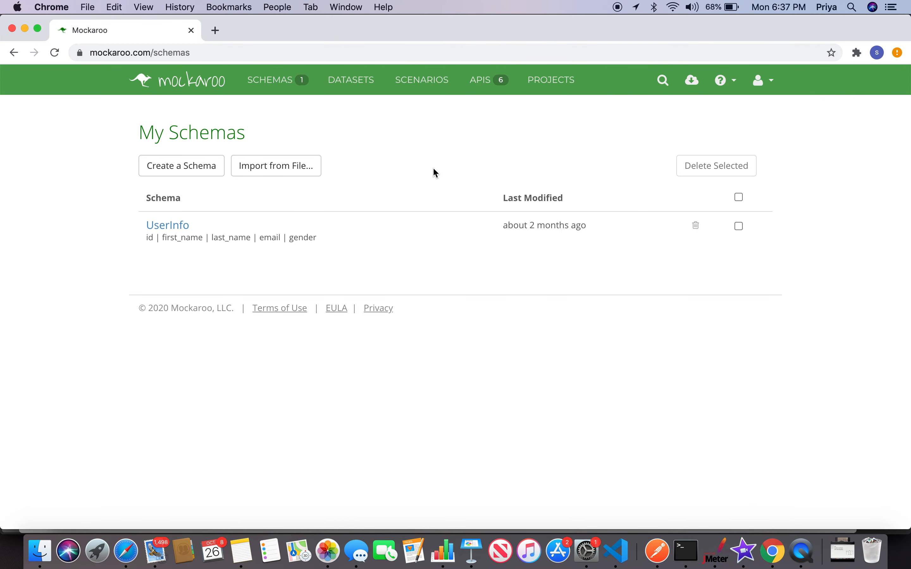
mouse_move(409, 179)
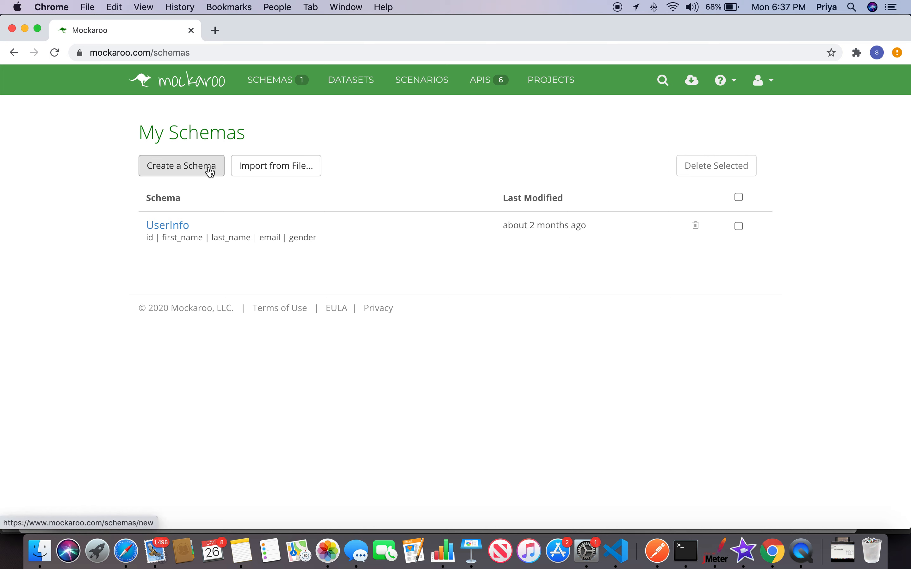
click(181, 166)
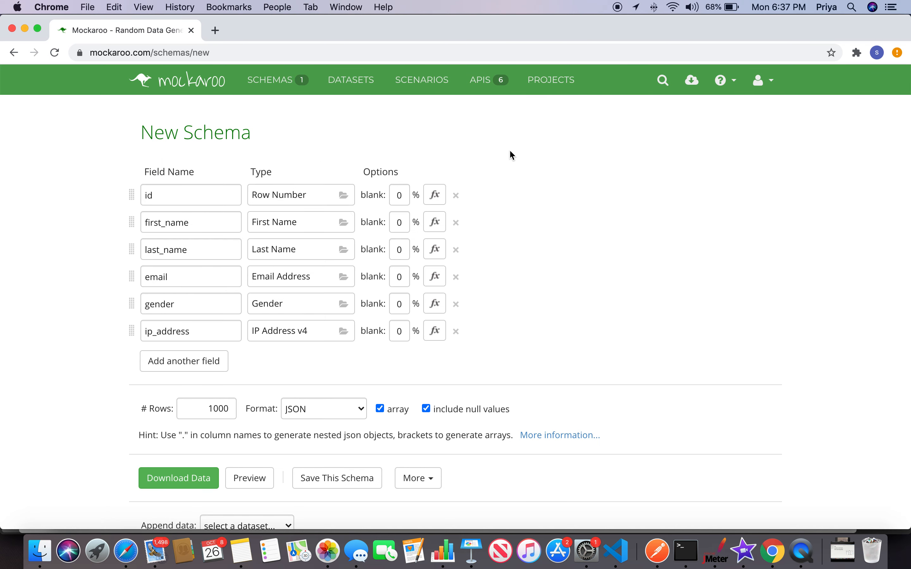
mouse_move(464, 344)
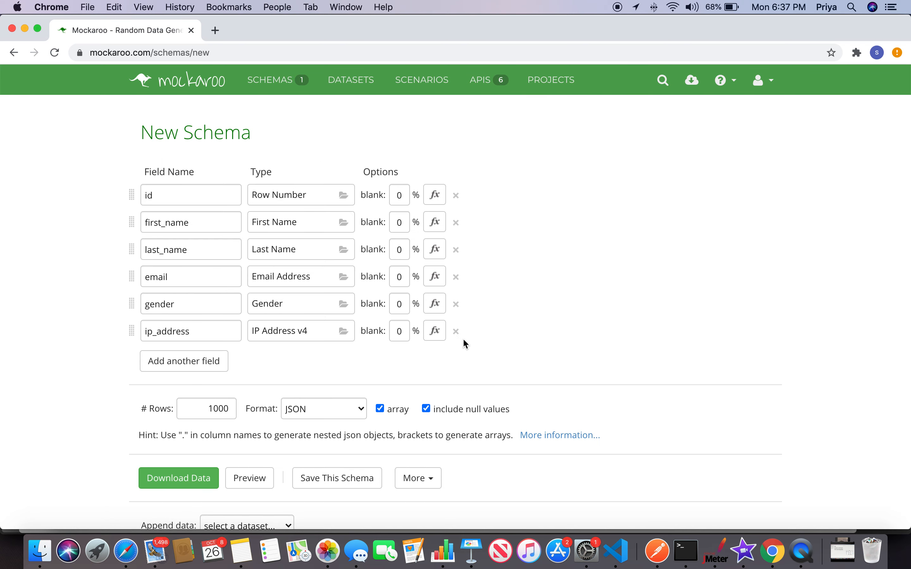
click(455, 302)
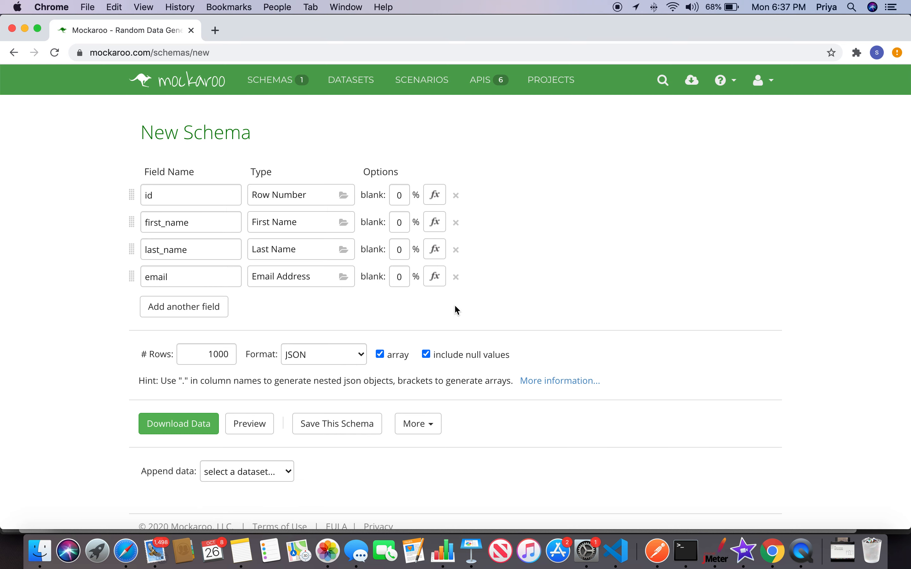
mouse_move(192, 370)
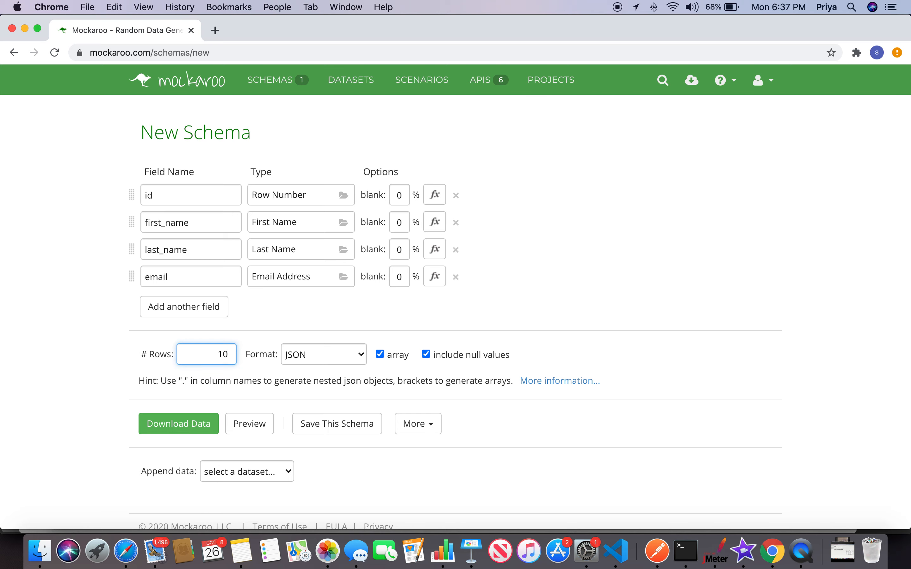
mouse_move(324, 440)
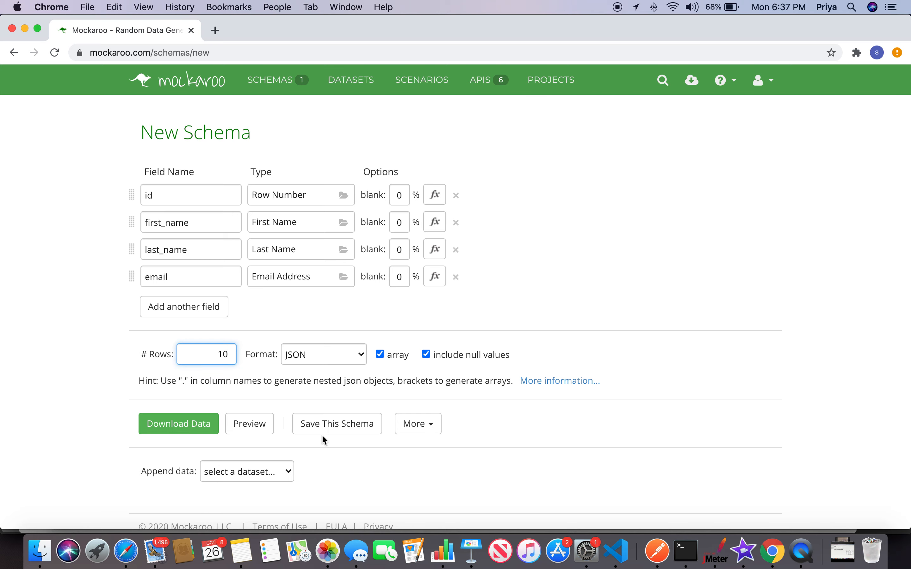
Step: Save the four-field, 10-row JSON schema under the name Demo
click(336, 423)
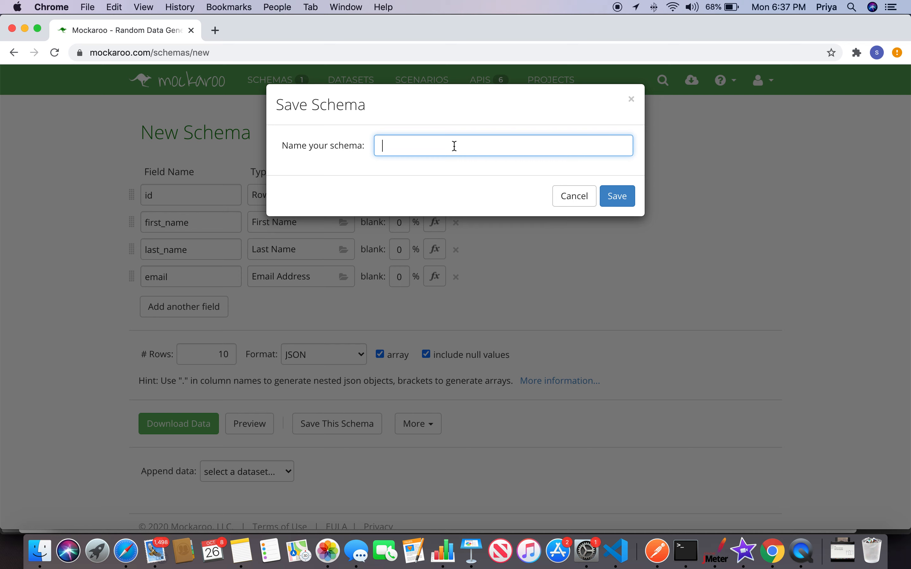
text(Demo)
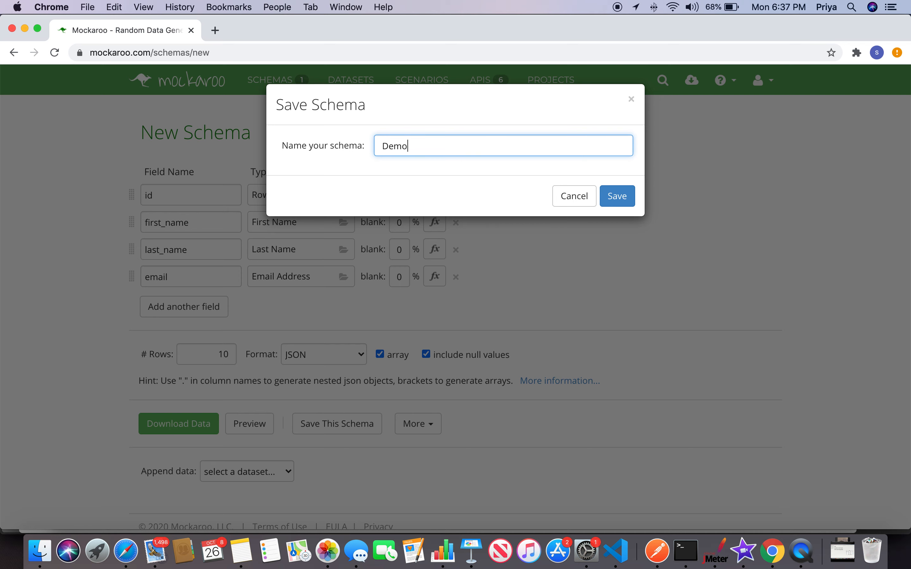
click(616, 196)
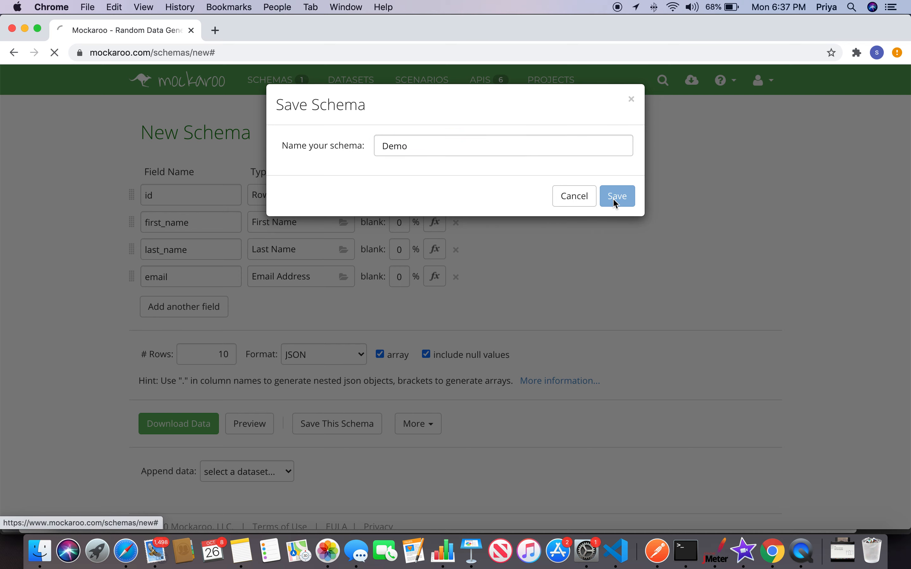
click(616, 196)
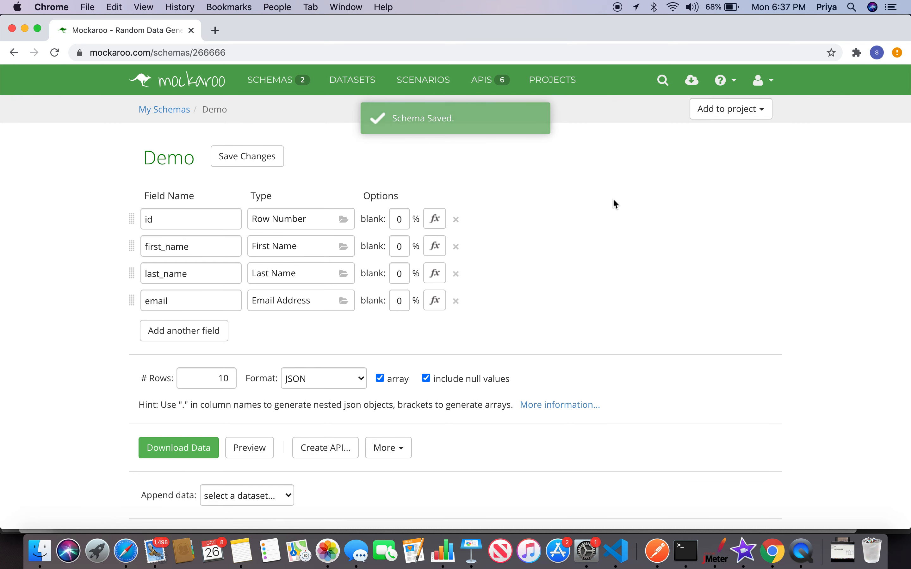
mouse_move(324, 447)
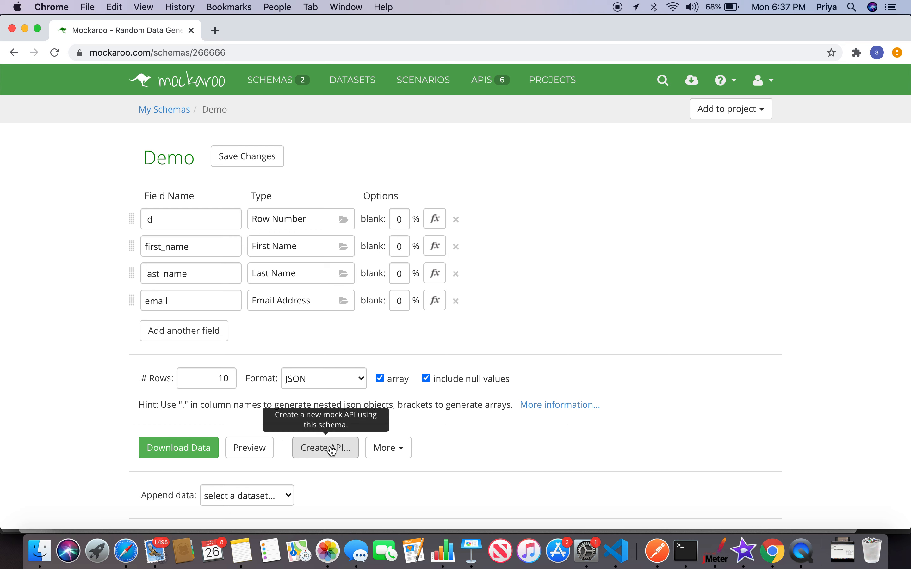
mouse_move(325, 448)
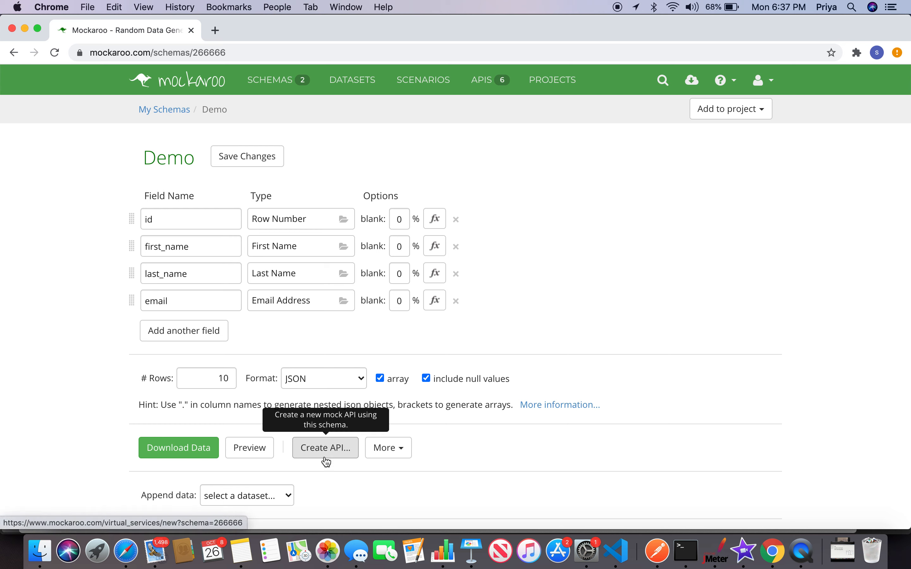
Step: Create a mock API serving GET /demo.json from the Demo schema and reveal its browser URL
click(325, 448)
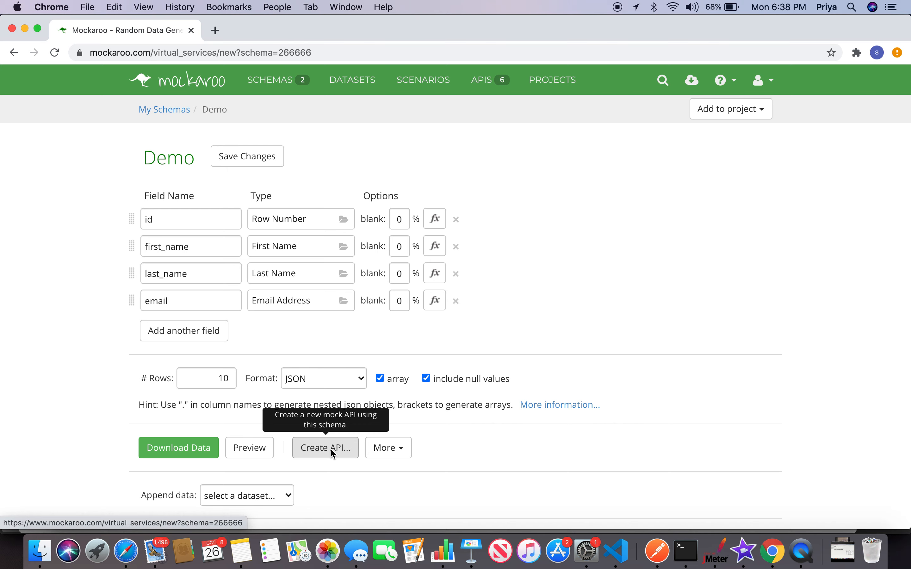
click(325, 448)
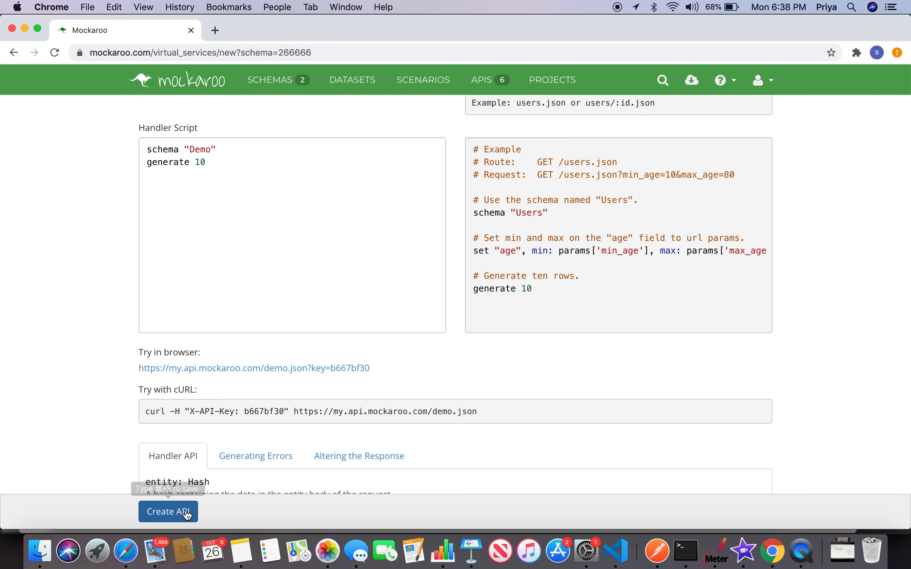
click(168, 511)
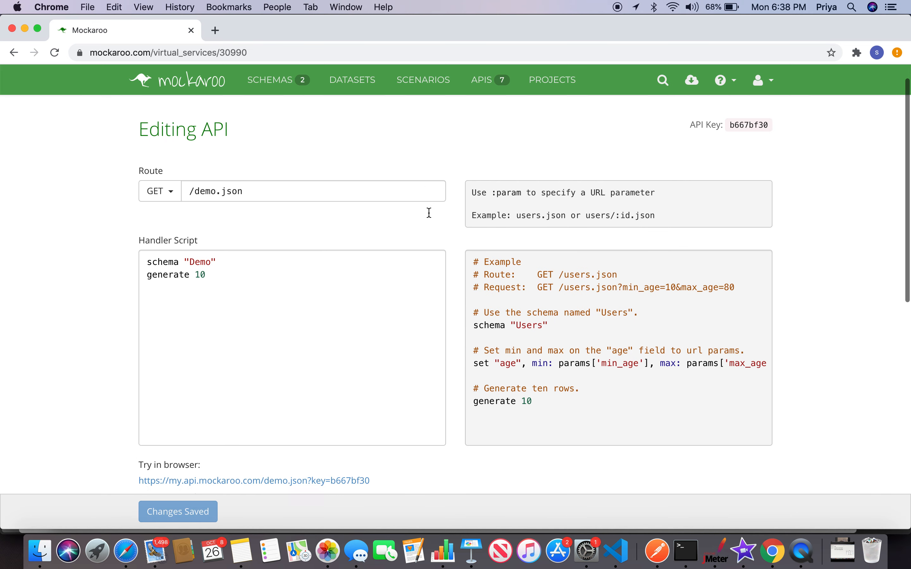
scroll(down, 3)
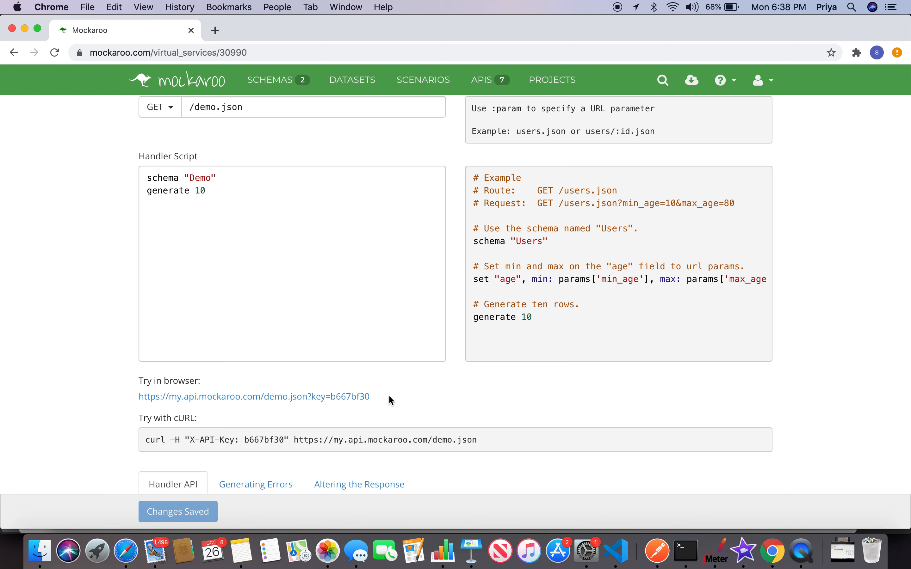
mouse_move(80, 418)
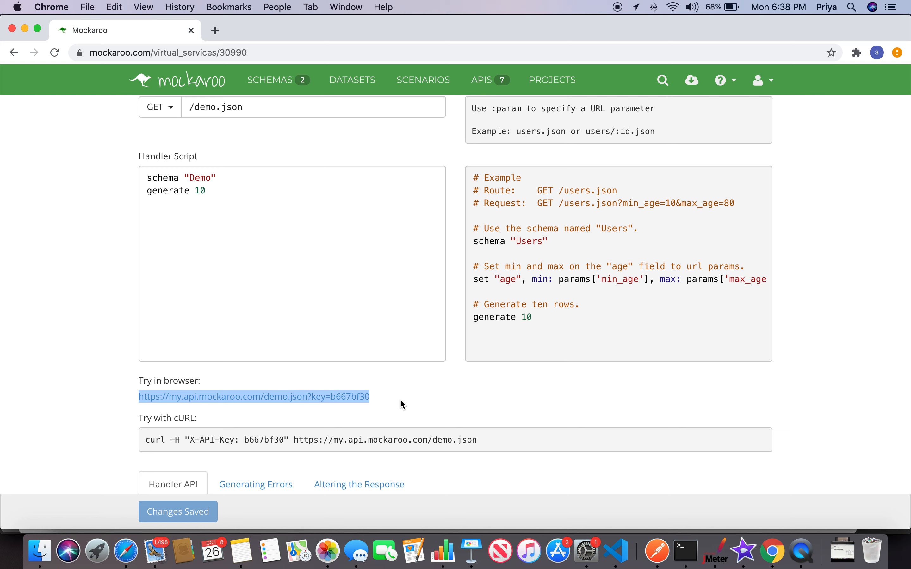
mouse_move(239, 558)
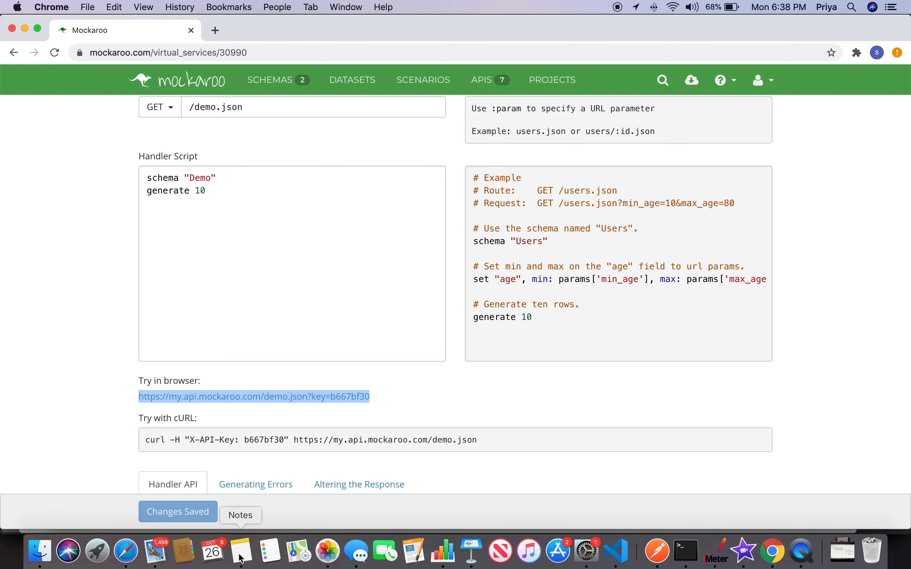
Step: Paste the Mockaroo demo.json URL into the API's note and enlarge it to 36-point text
click(240, 551)
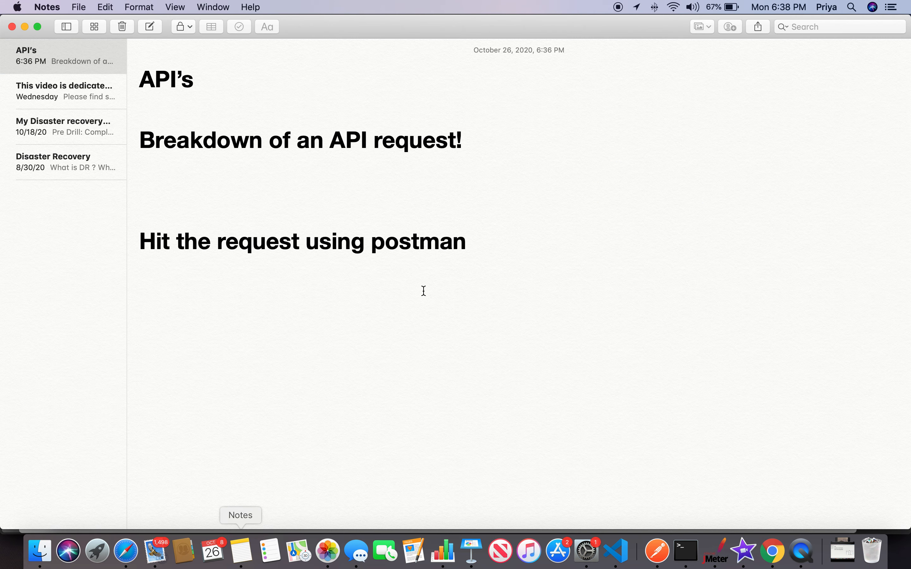
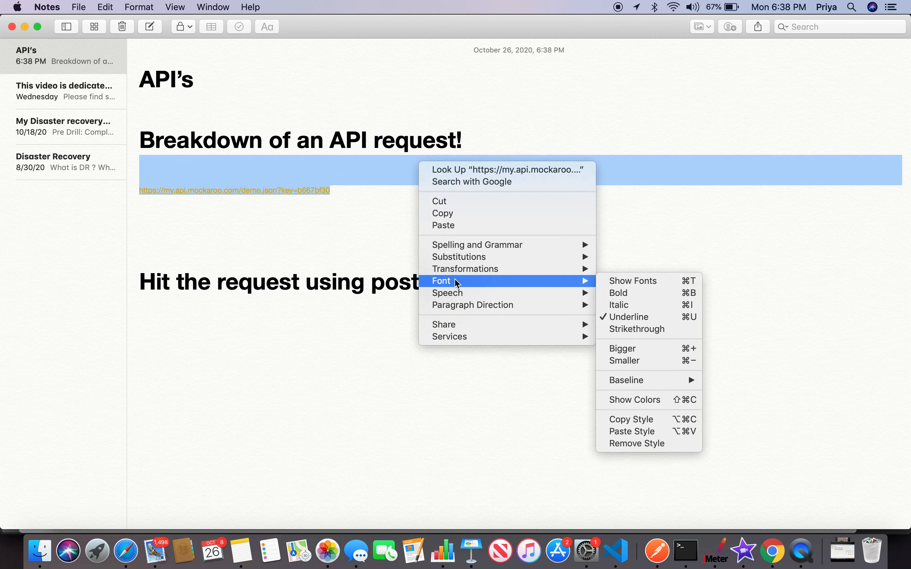
mouse_move(618, 293)
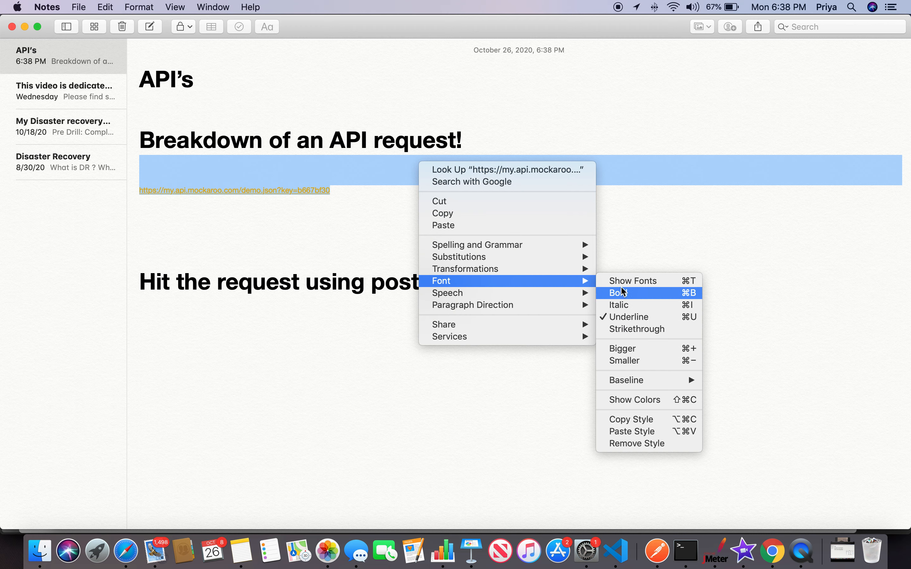
click(632, 280)
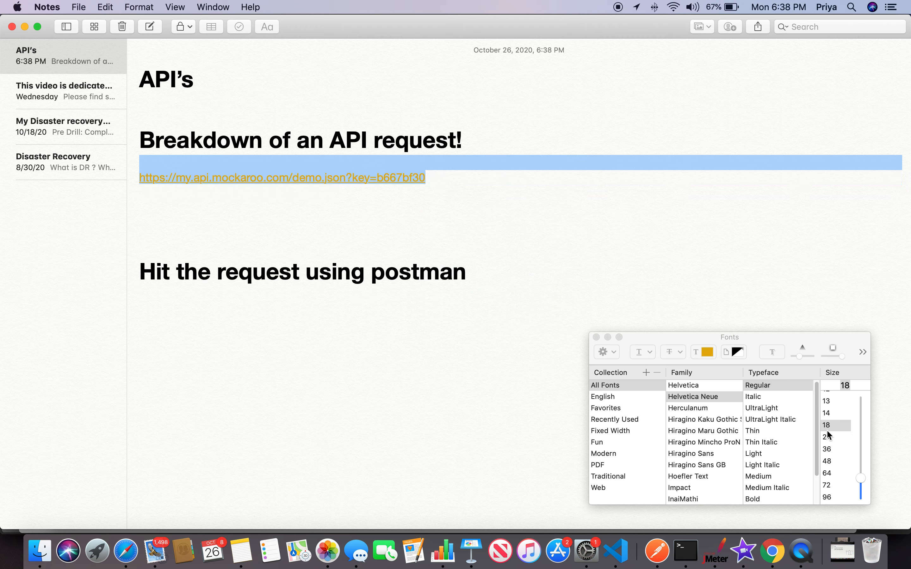
click(826, 437)
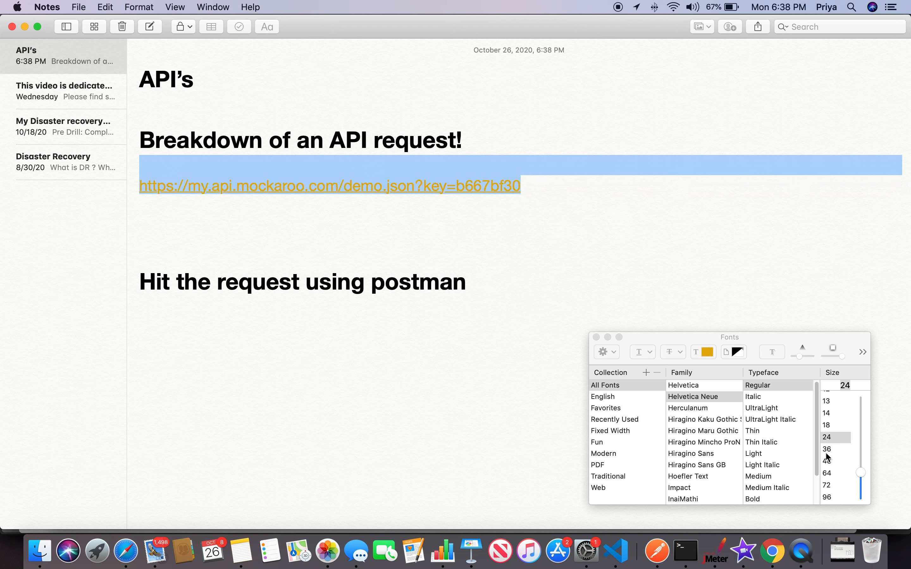
click(827, 449)
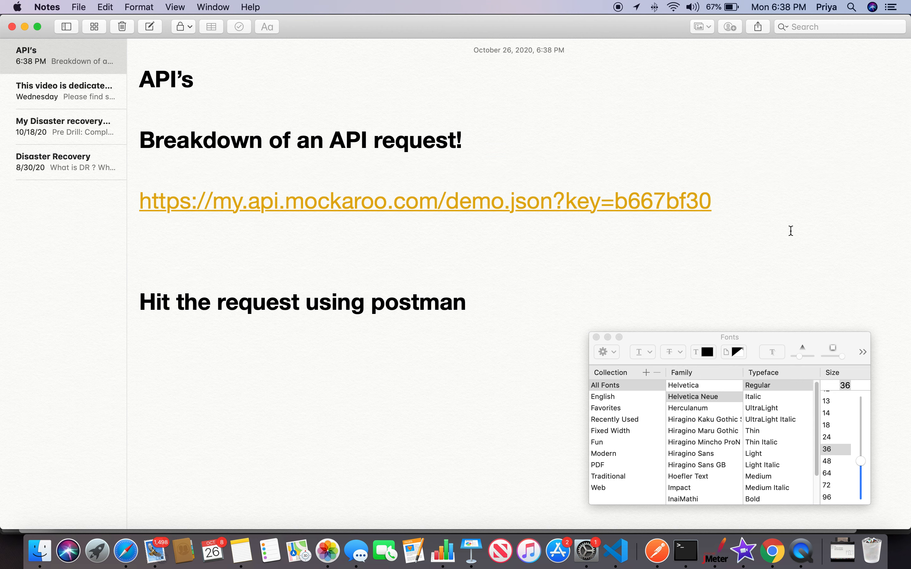
mouse_move(264, 213)
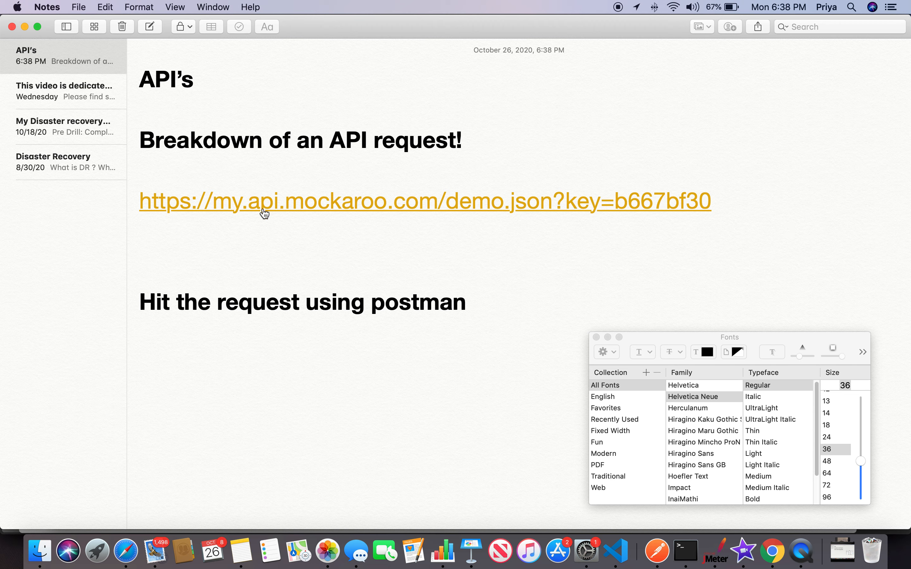
mouse_move(165, 207)
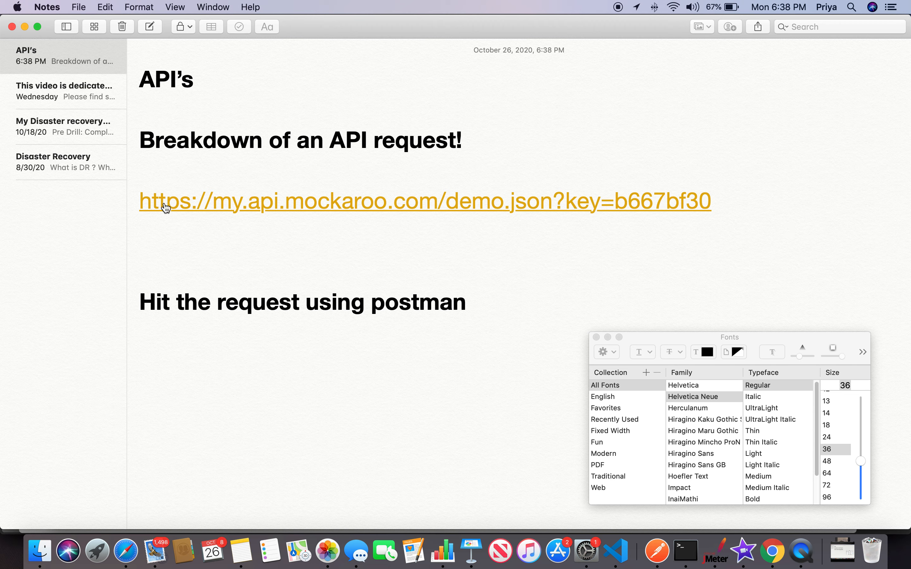
mouse_move(185, 203)
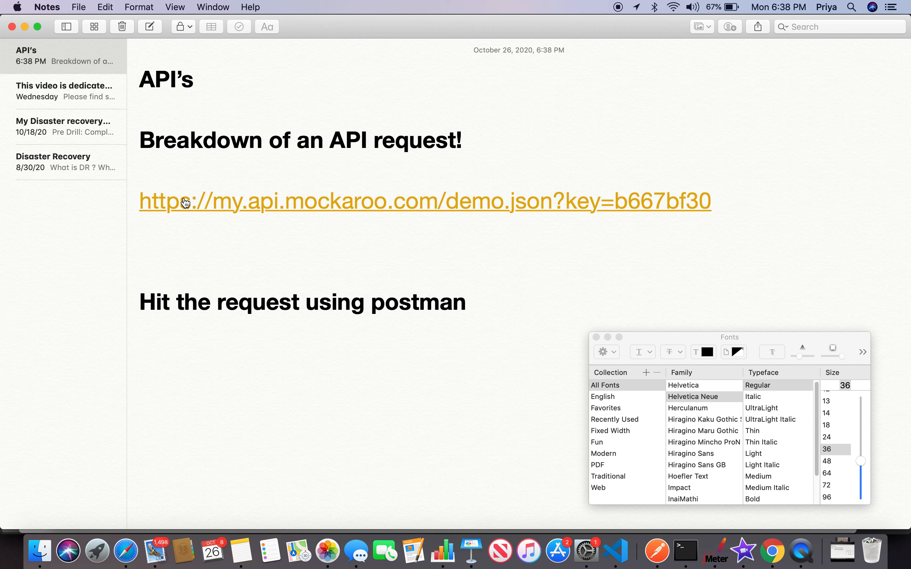
mouse_move(190, 239)
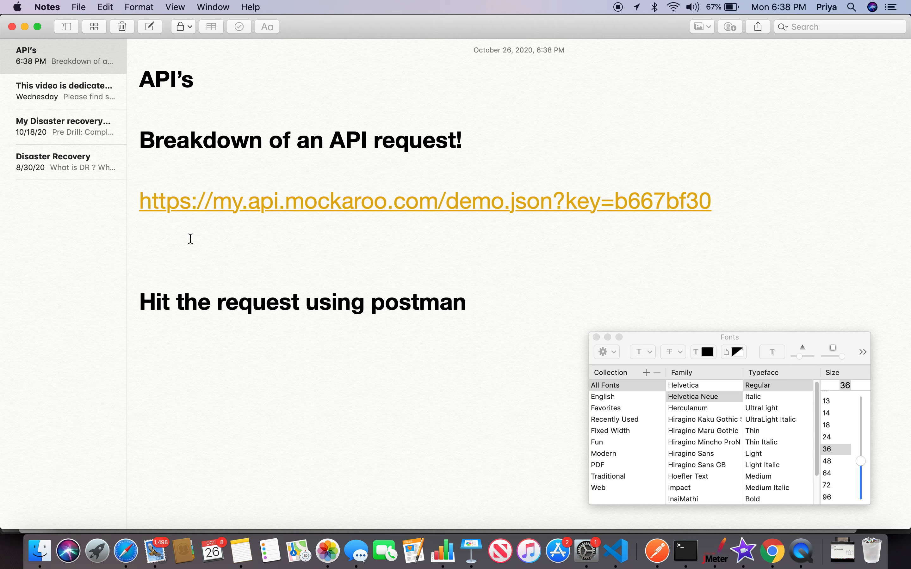
mouse_move(215, 217)
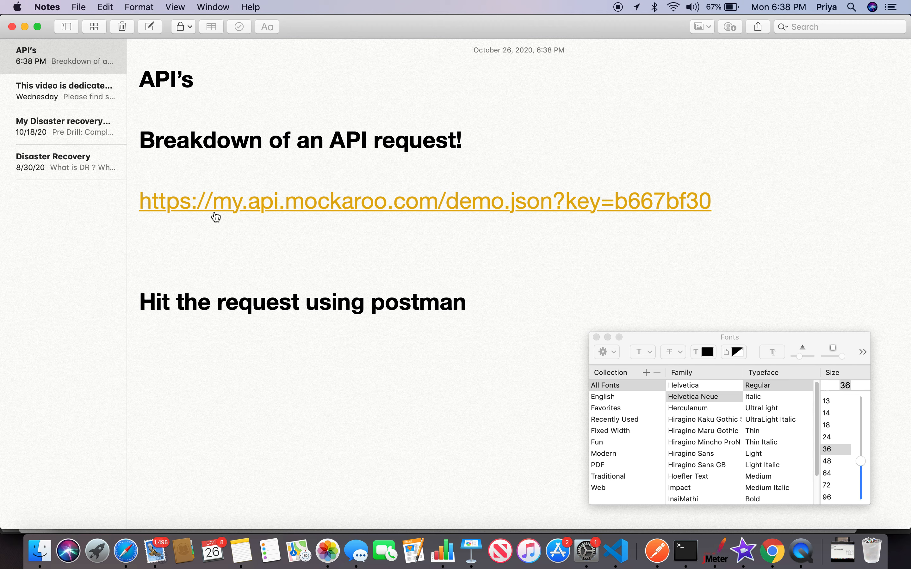
mouse_move(204, 208)
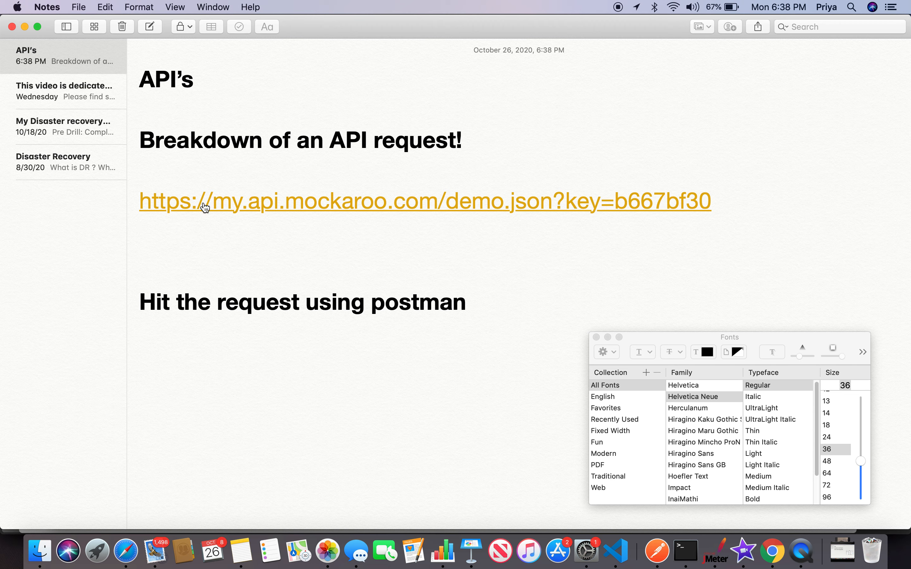
mouse_move(431, 234)
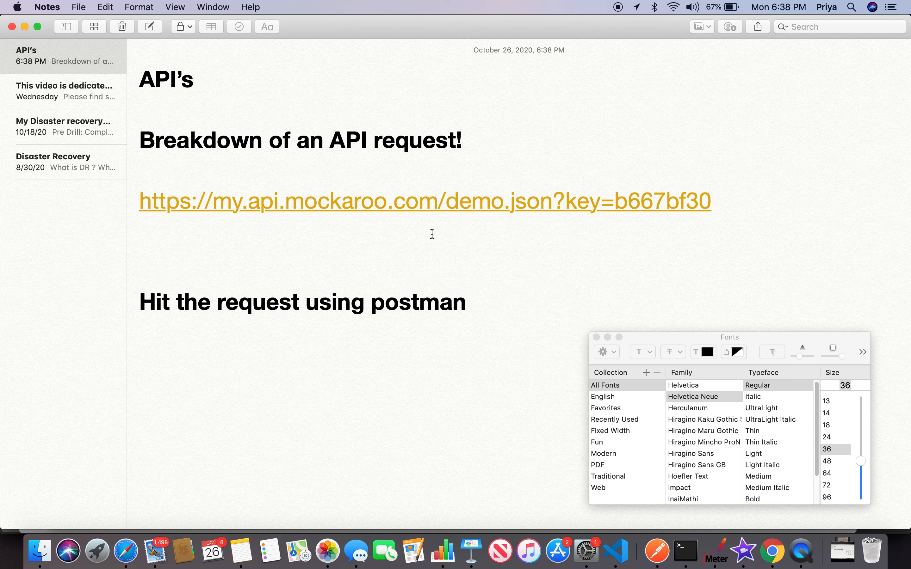
mouse_move(235, 222)
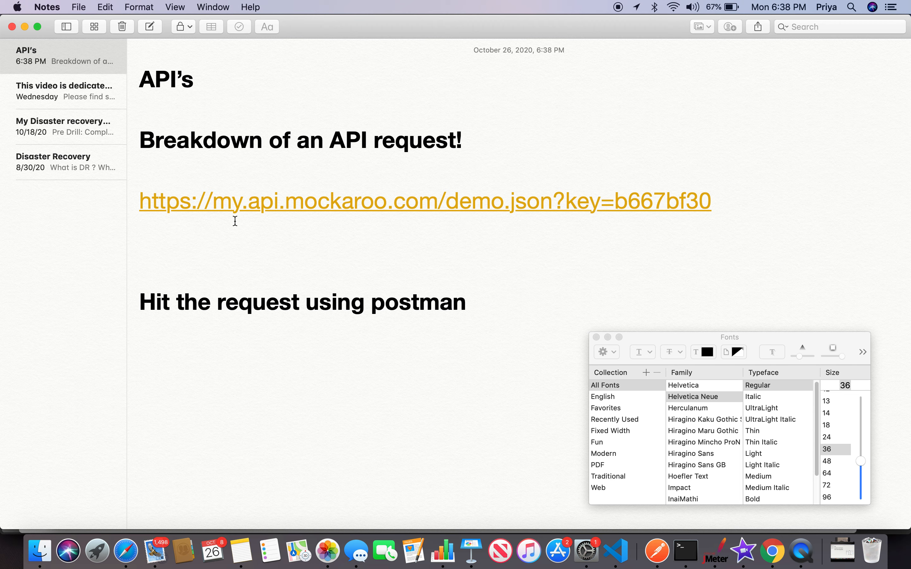
mouse_move(216, 207)
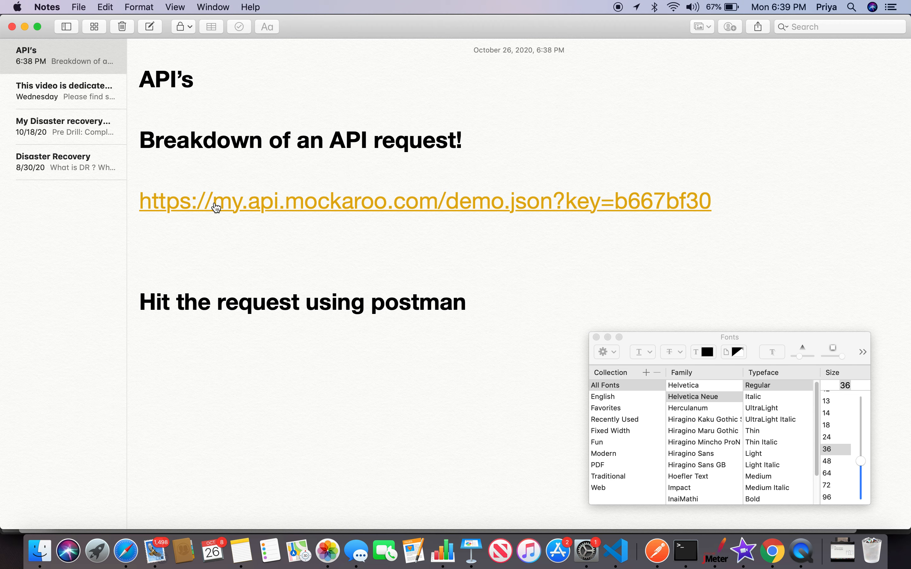
mouse_move(501, 186)
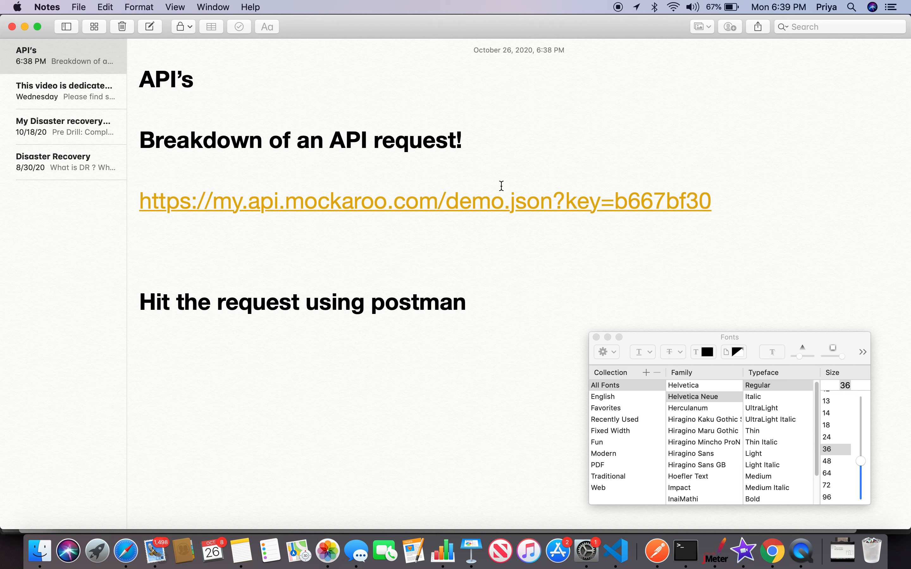
mouse_move(472, 185)
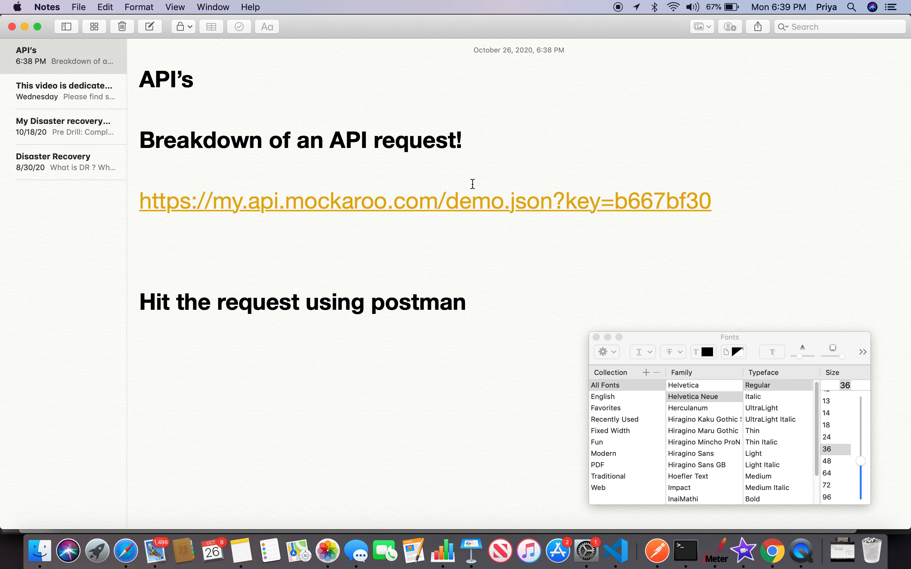
mouse_move(543, 228)
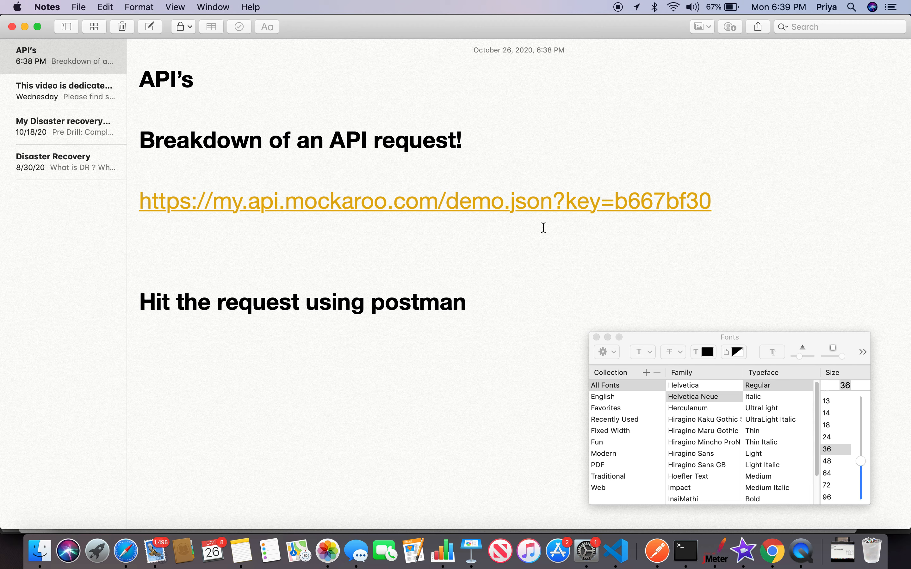
mouse_move(546, 198)
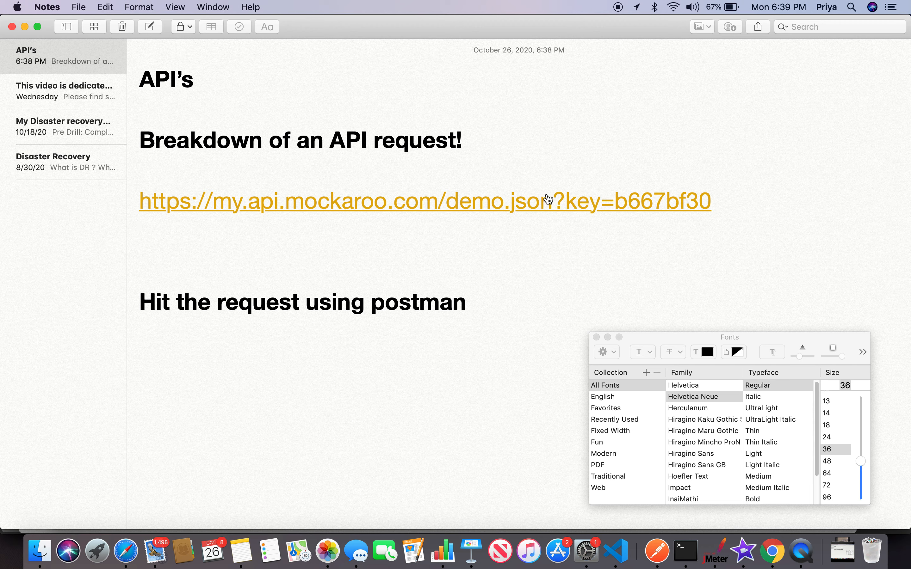
mouse_move(571, 200)
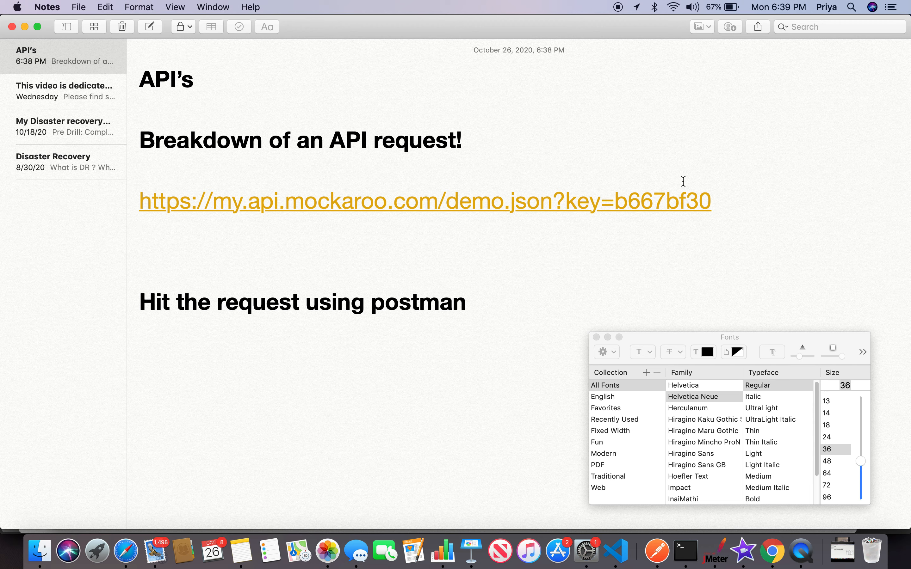
Step: Place the insertion point below the orange demo URL in the API's note
click(139, 230)
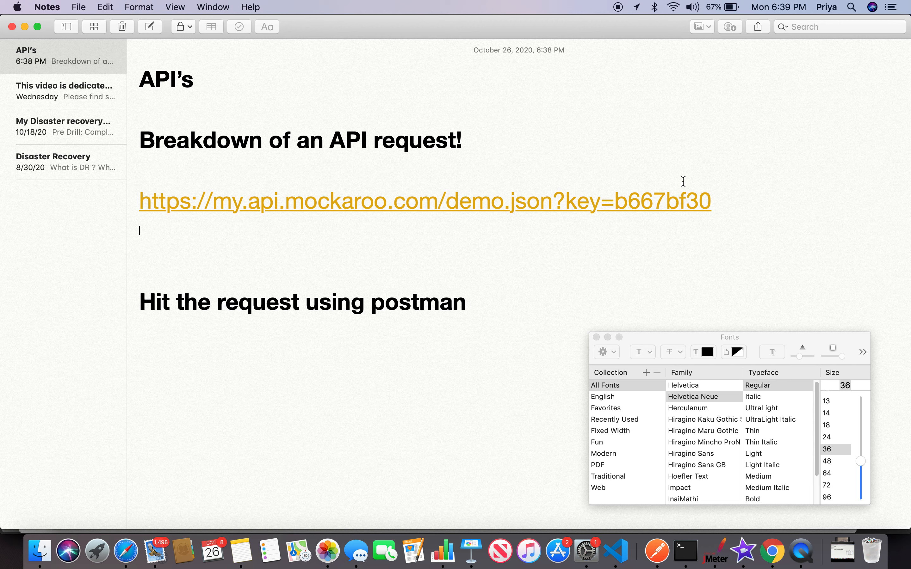
mouse_move(581, 217)
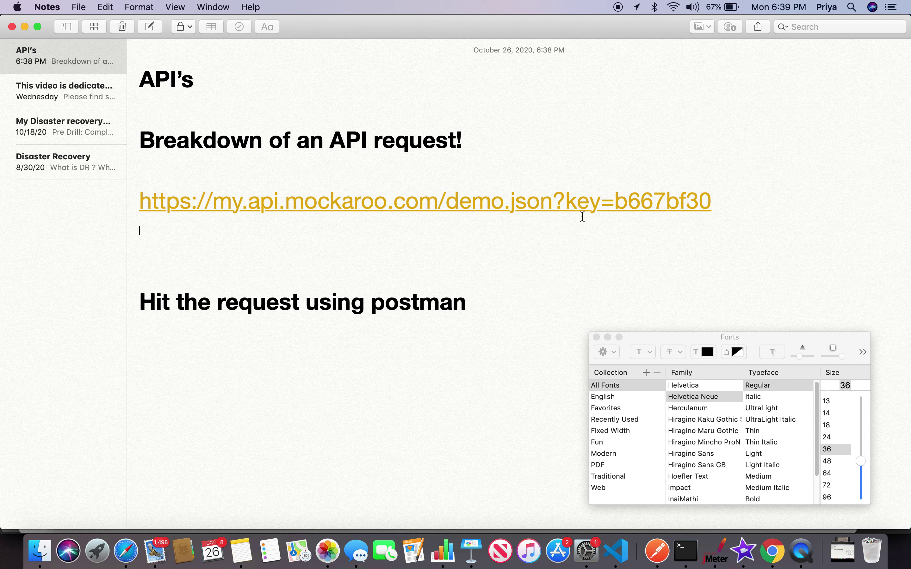
mouse_move(690, 212)
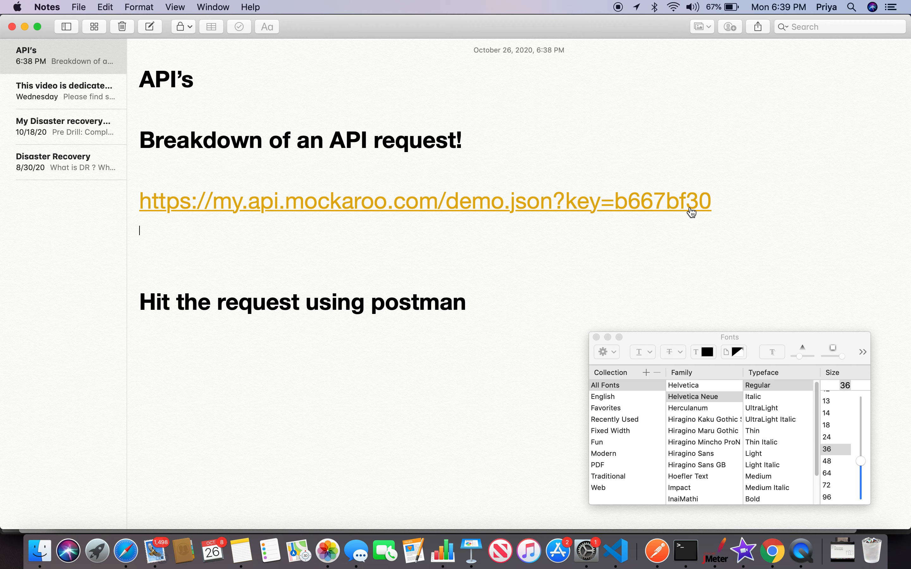
mouse_move(648, 193)
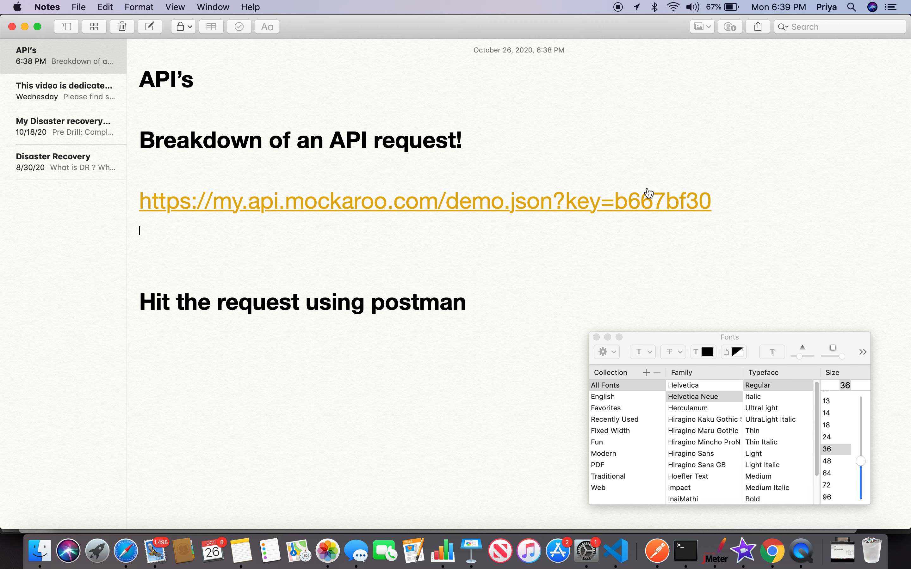
mouse_move(585, 194)
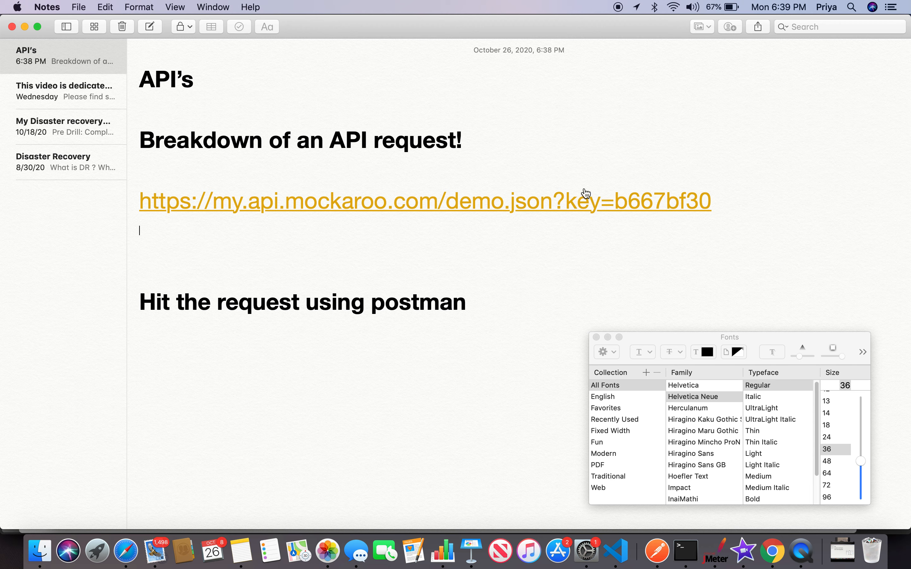
mouse_move(576, 186)
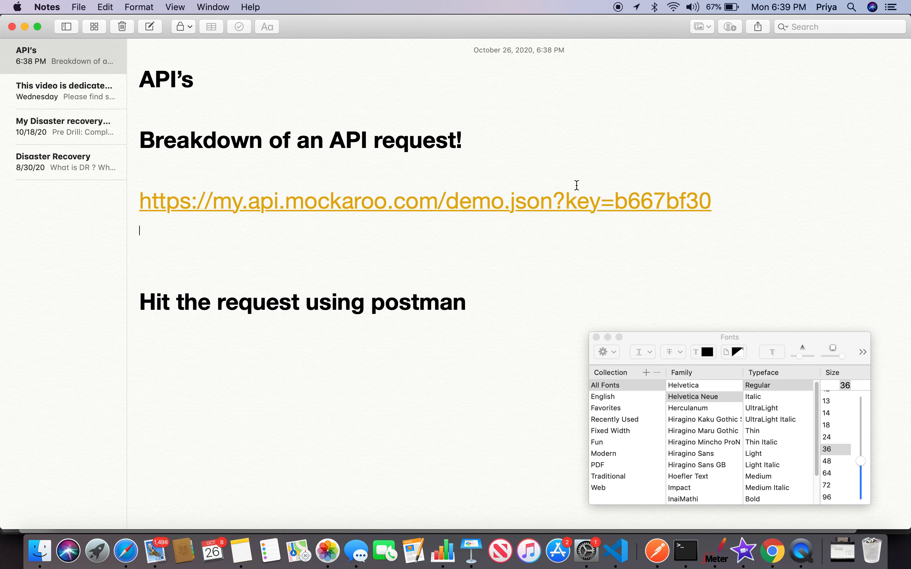
mouse_move(476, 213)
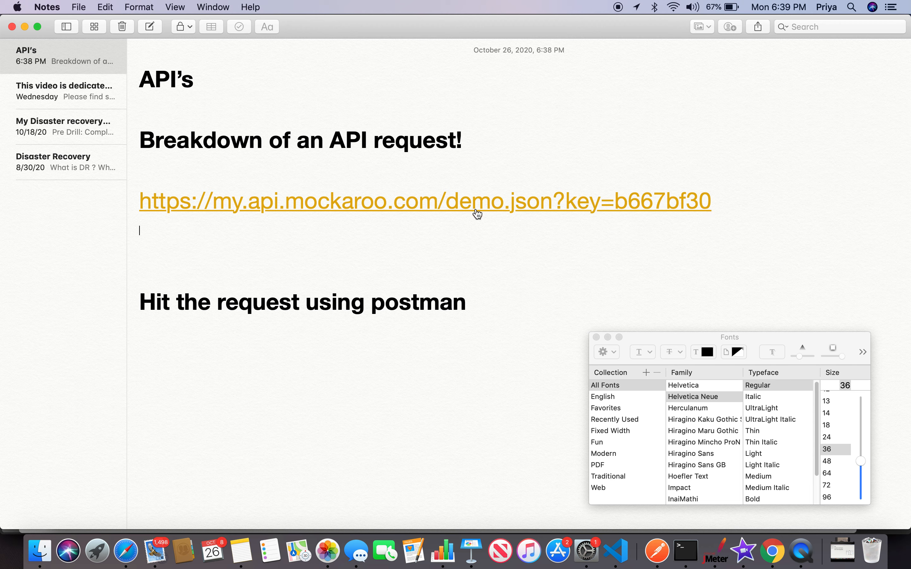
mouse_move(447, 198)
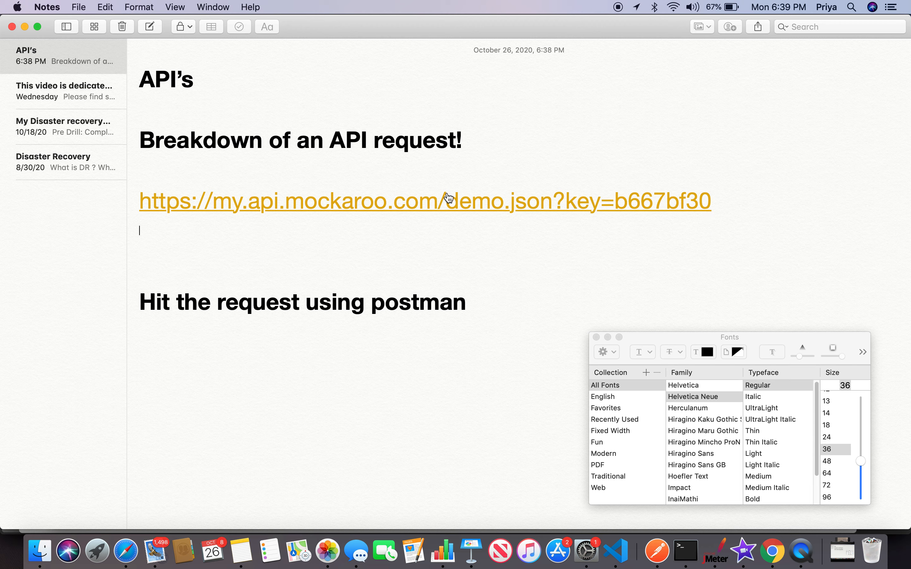
mouse_move(422, 237)
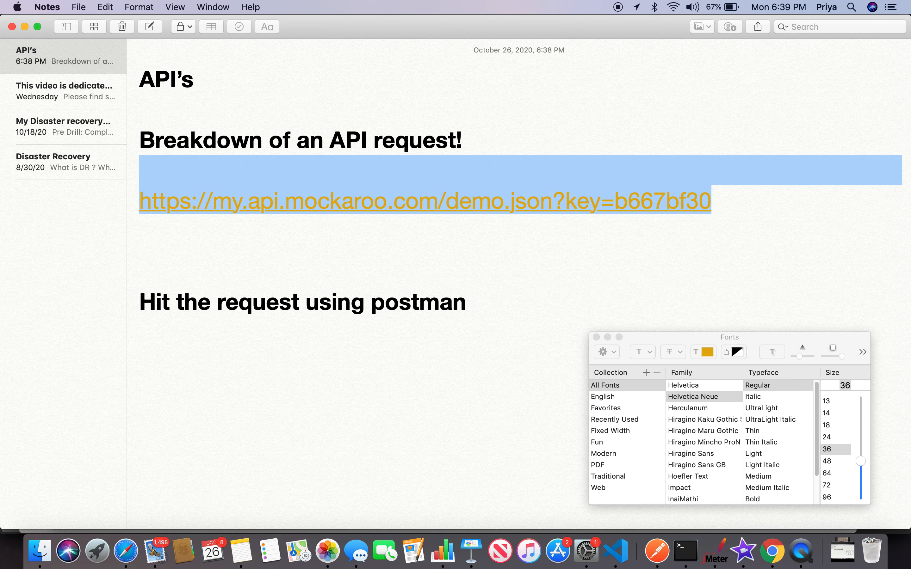
Step: Bring the Postman workspace with its GET request and 200 OK response to the front
click(657, 550)
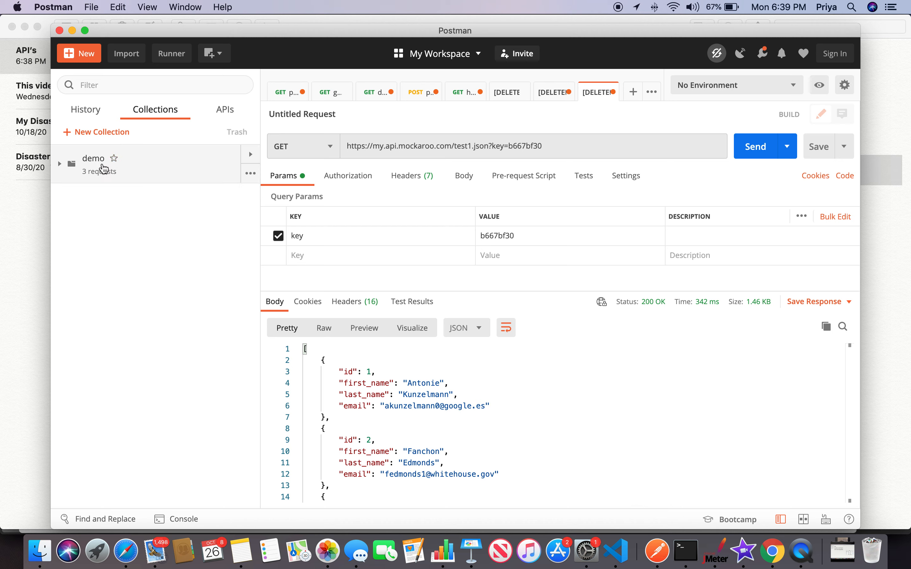
mouse_move(78, 54)
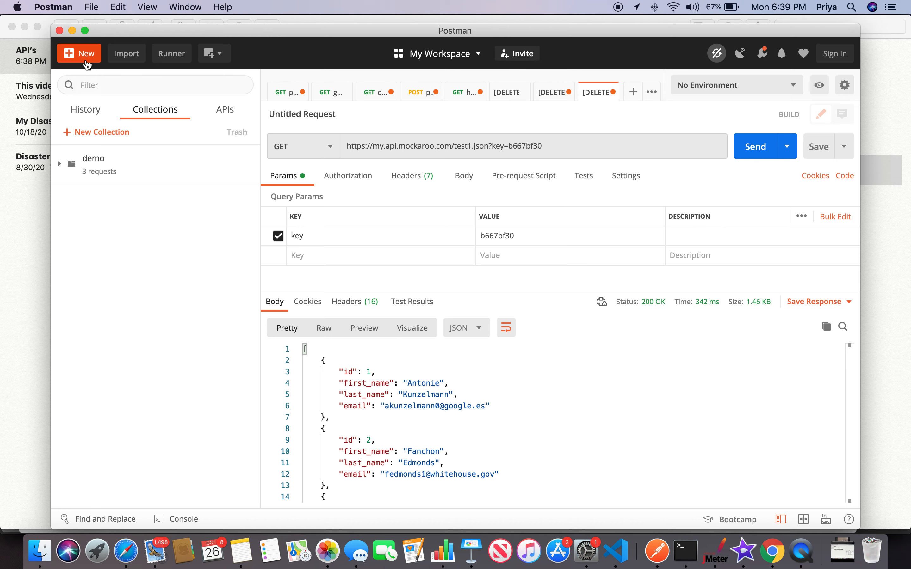
Step: Create a new empty Postman collection named Demo1
click(79, 54)
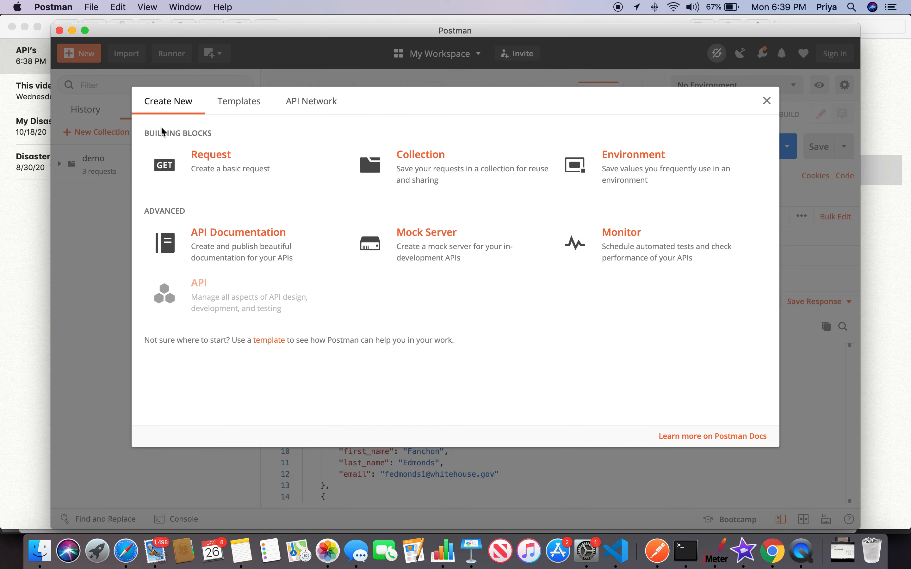
mouse_move(767, 100)
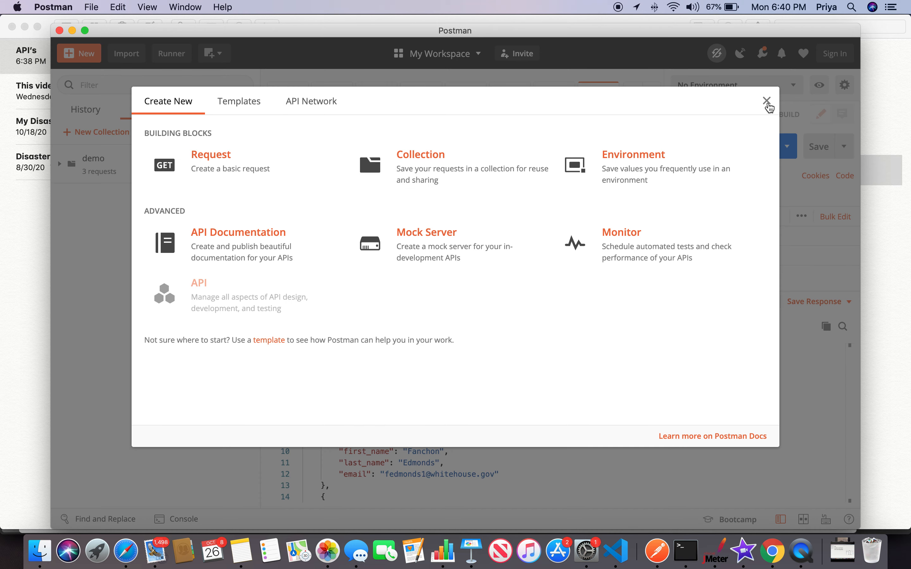
click(767, 101)
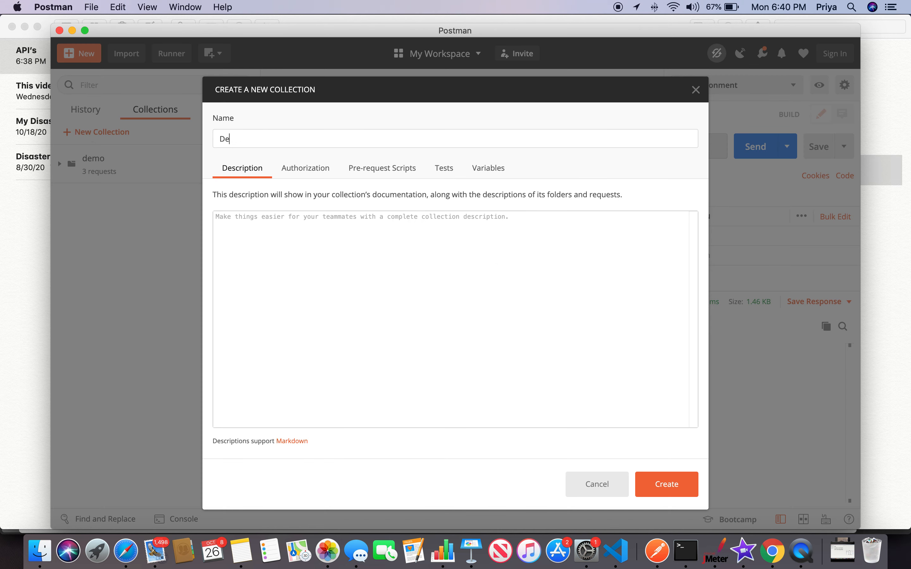
text(mo1)
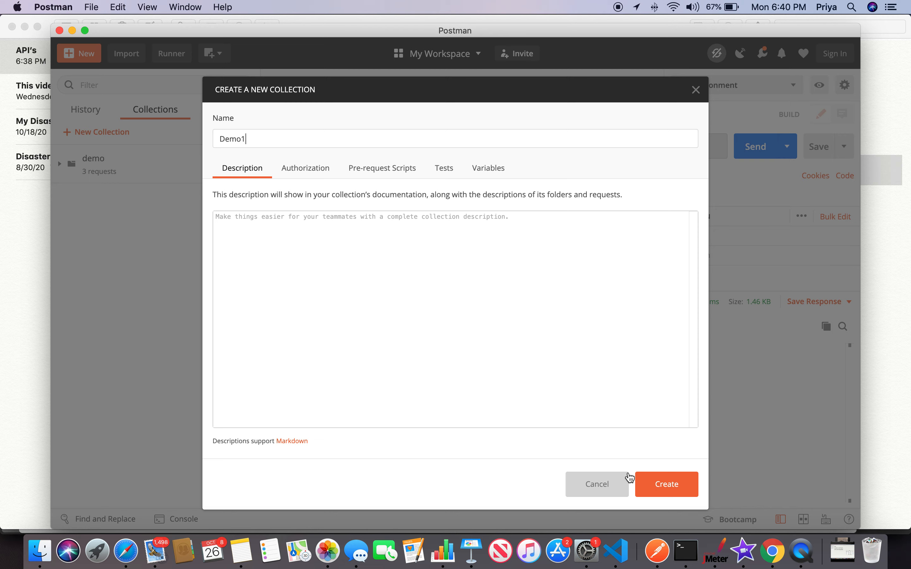
click(665, 484)
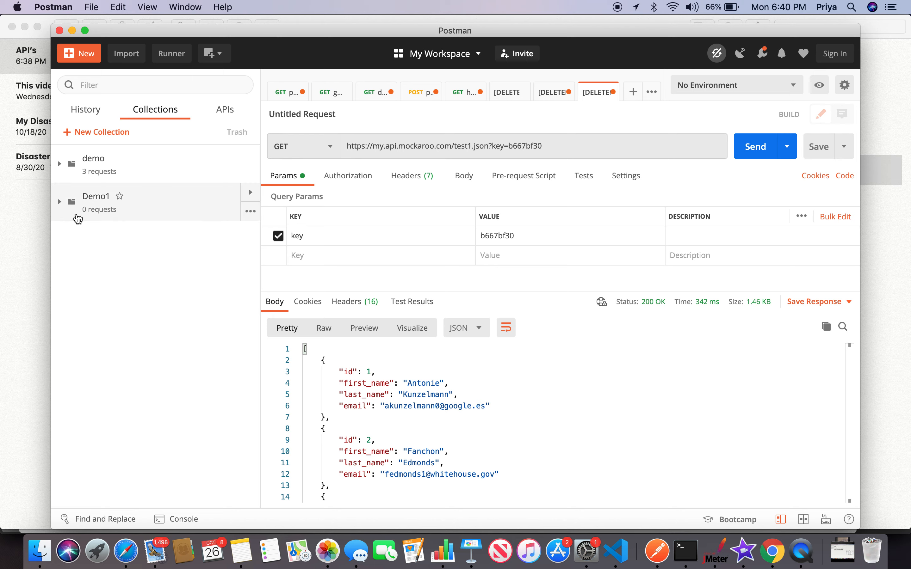
Step: Add a GET request named DemoGet to the Demo1 collection and save it
click(251, 216)
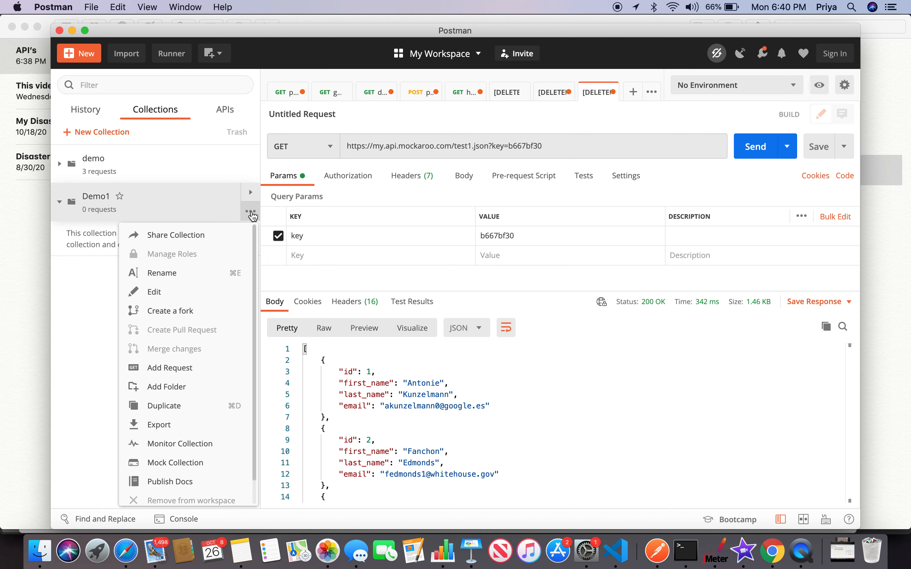
mouse_move(174, 386)
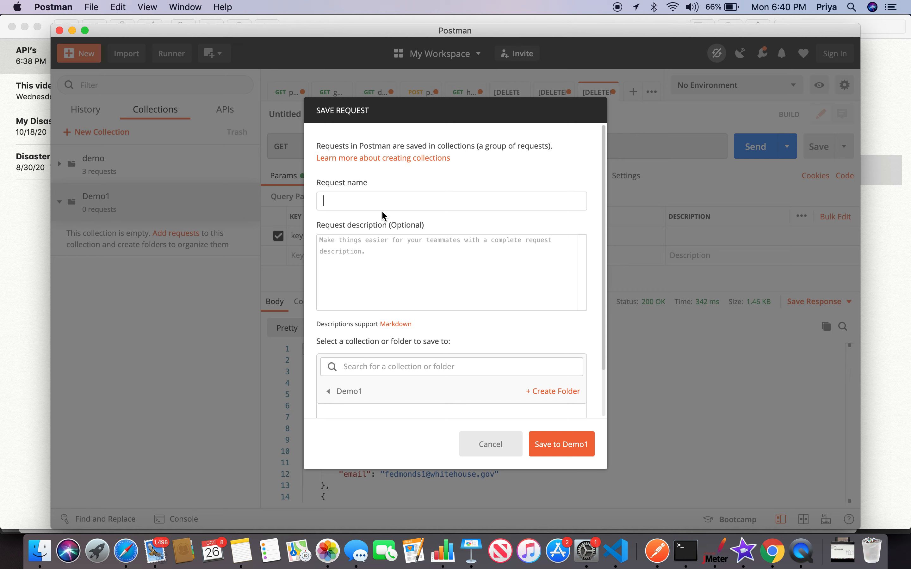
text(DemoG)
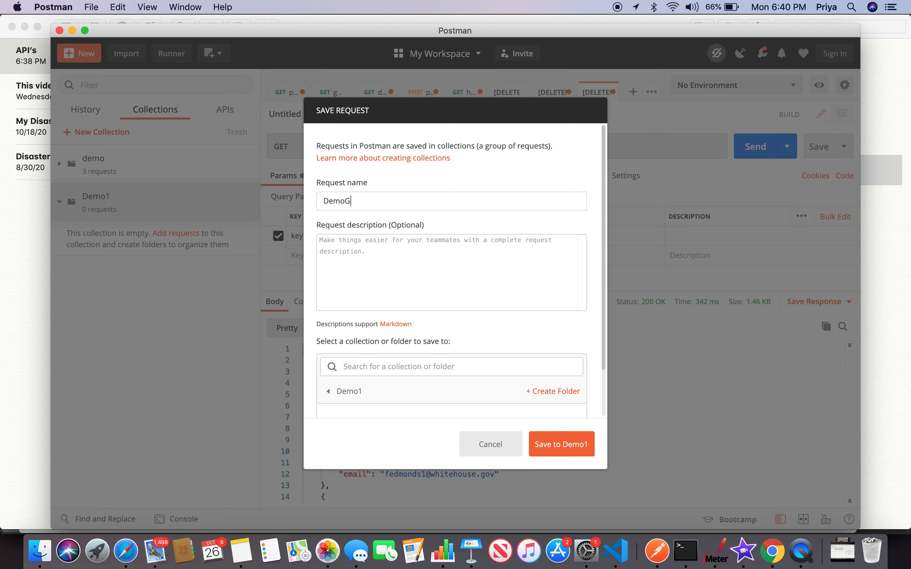
text(et)
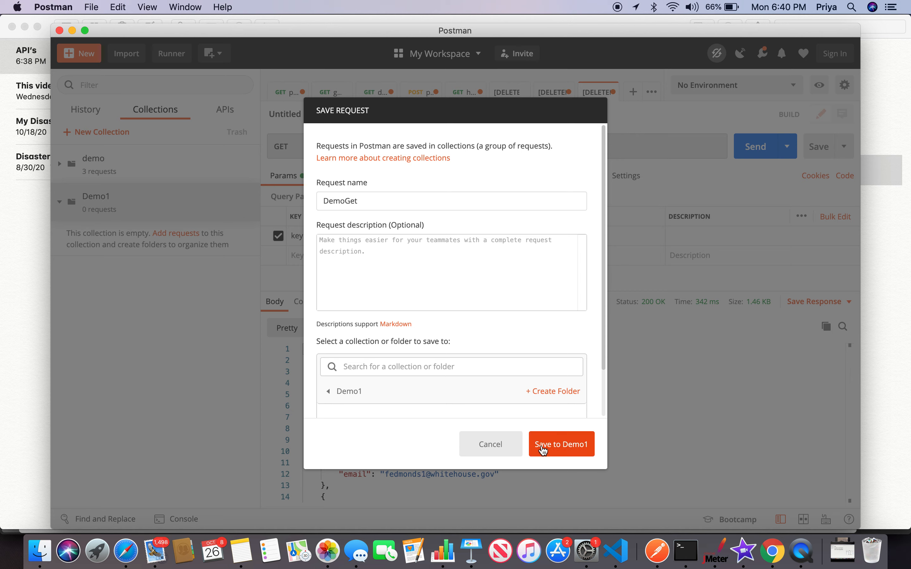
click(560, 444)
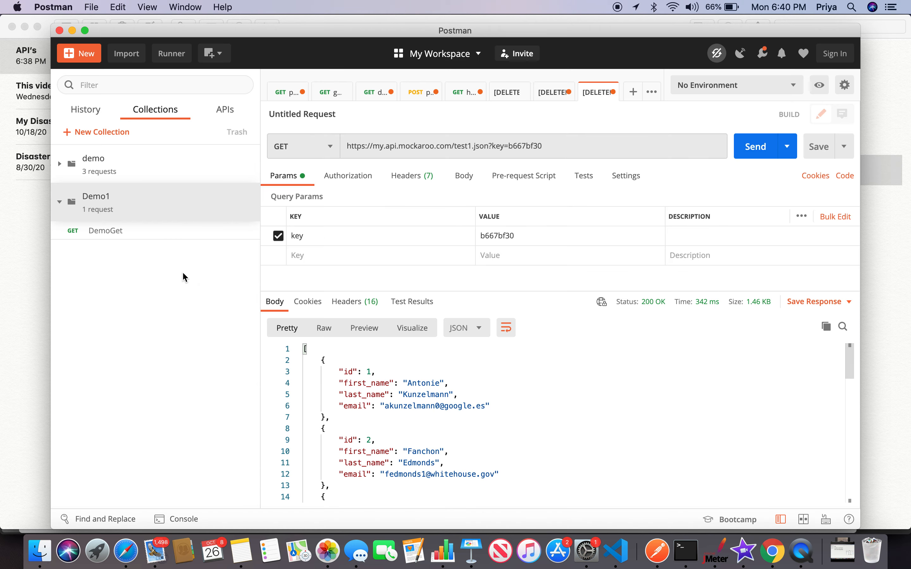
click(104, 231)
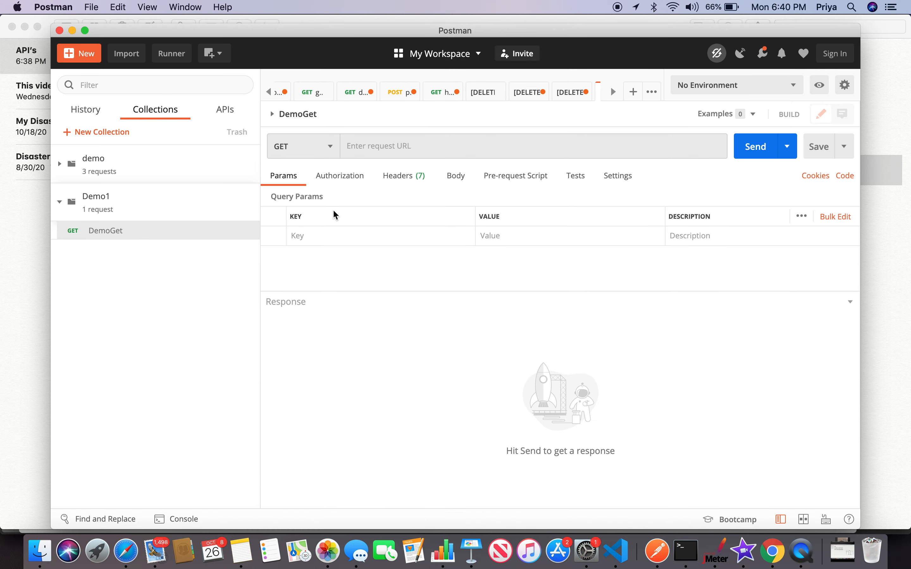
mouse_move(376, 146)
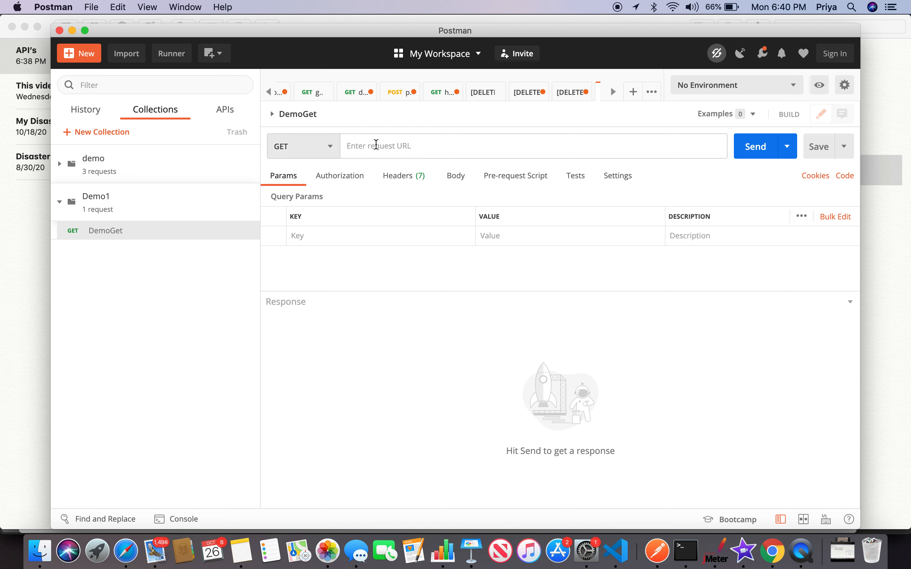
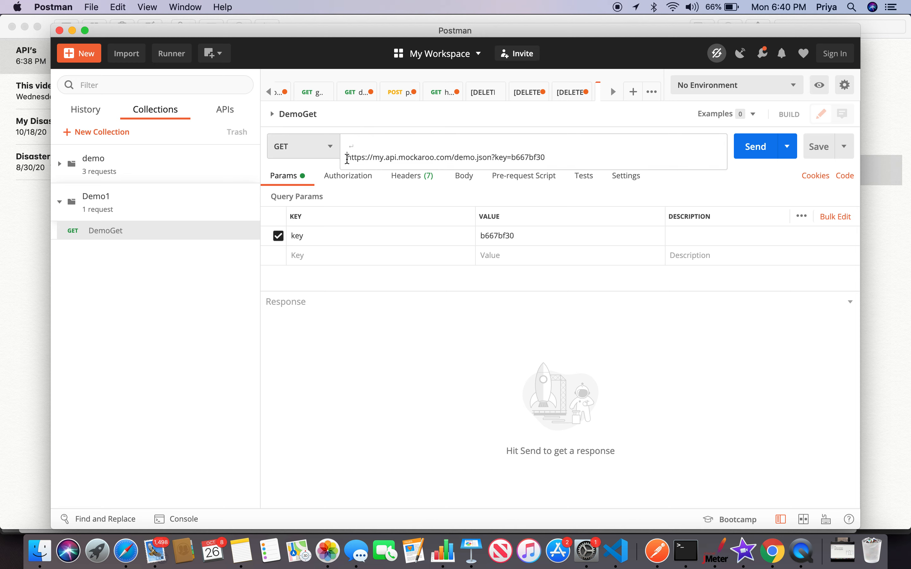
click(531, 146)
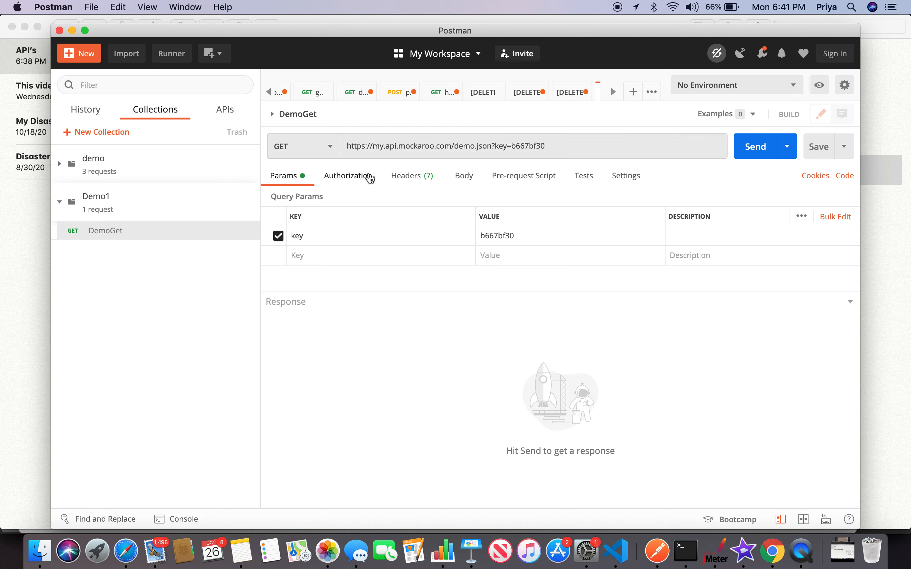
mouse_move(370, 172)
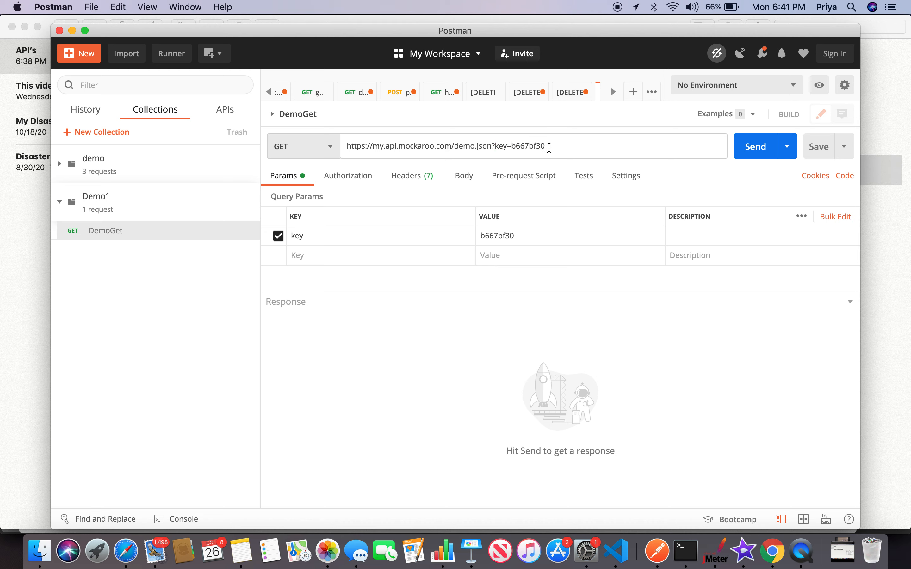
text($)
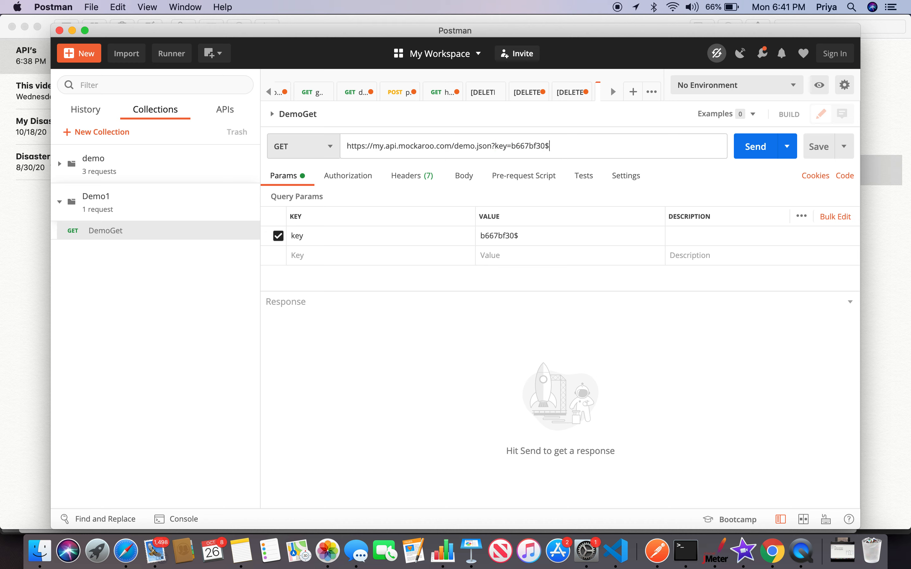
text(key2=)
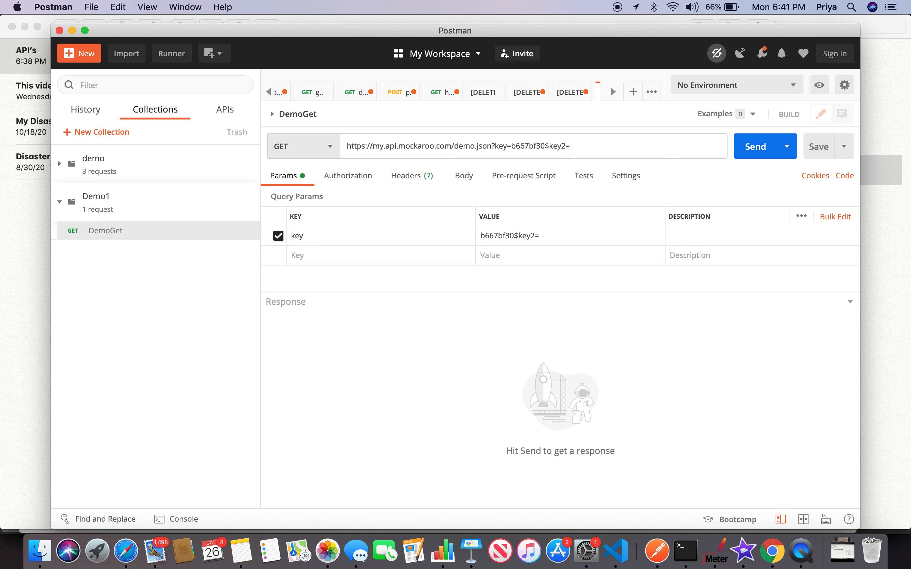
text(abcd)
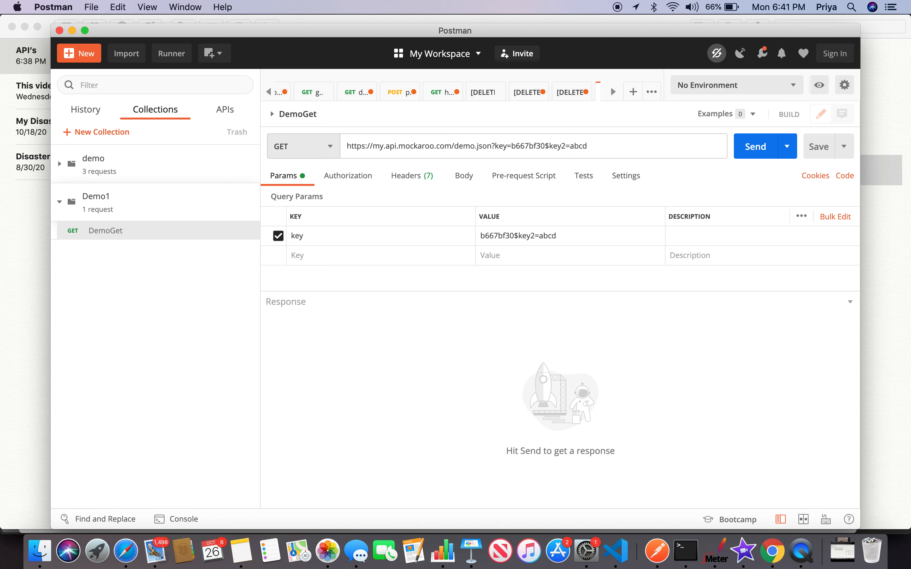
mouse_move(475, 343)
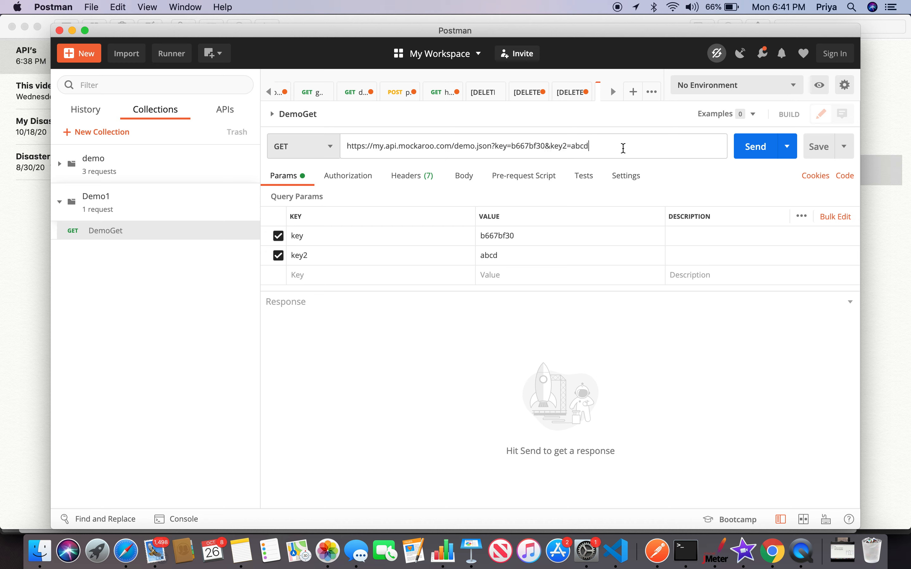
mouse_move(399, 268)
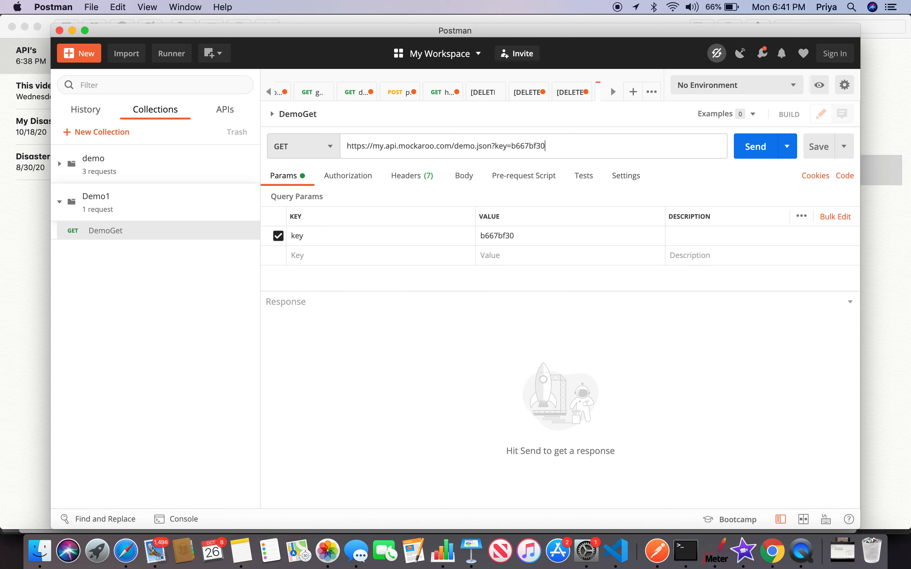
mouse_move(765, 146)
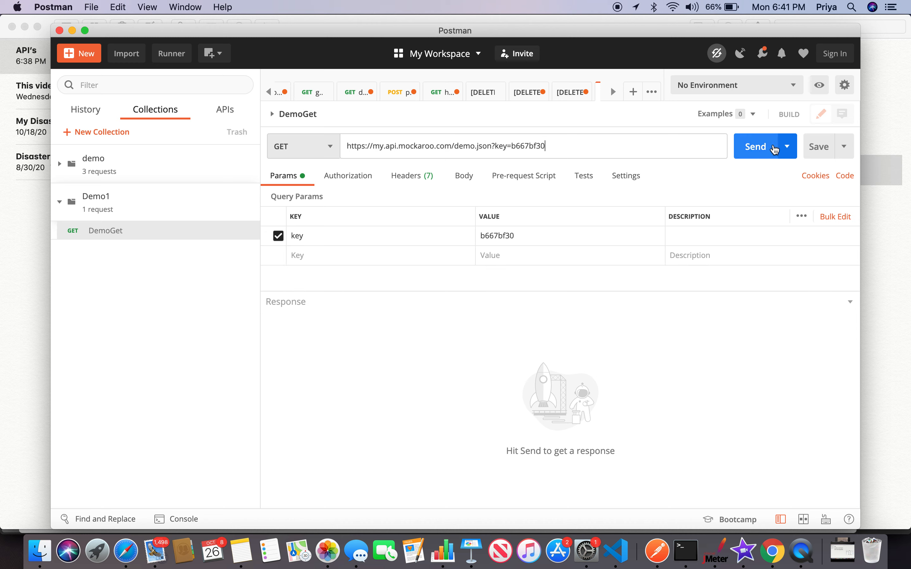
Step: Resend DemoGet and review the 200 OK JSON list of generated people
click(756, 146)
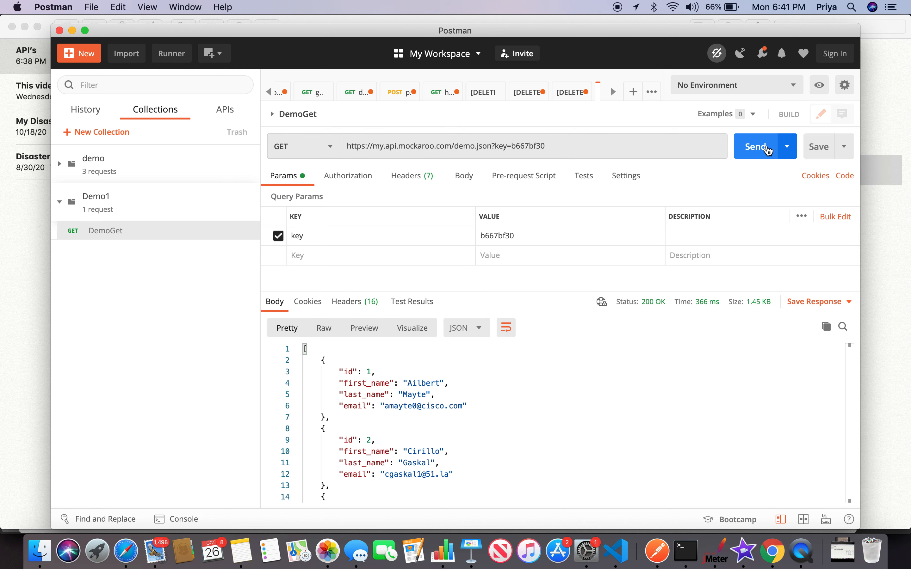
scroll(down, 3)
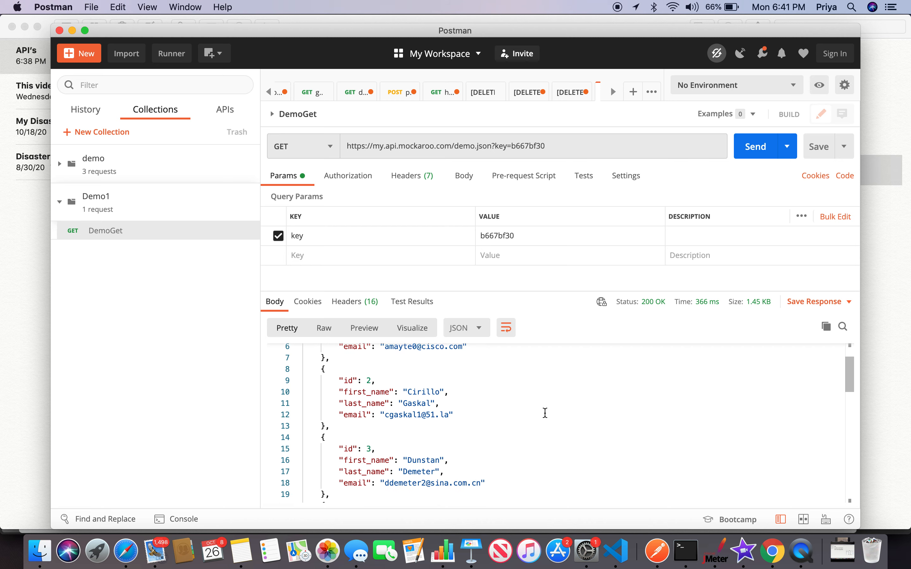
scroll(up, 3)
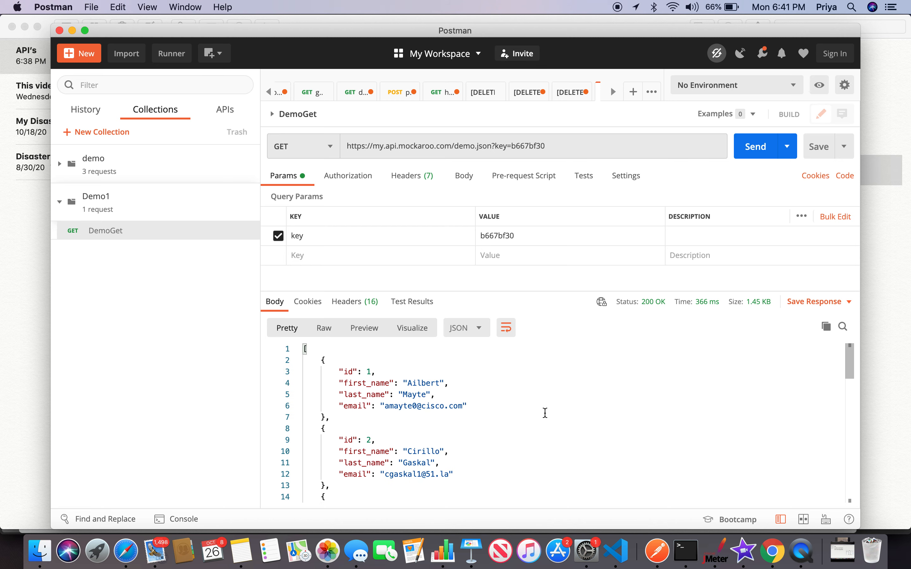
mouse_move(650, 307)
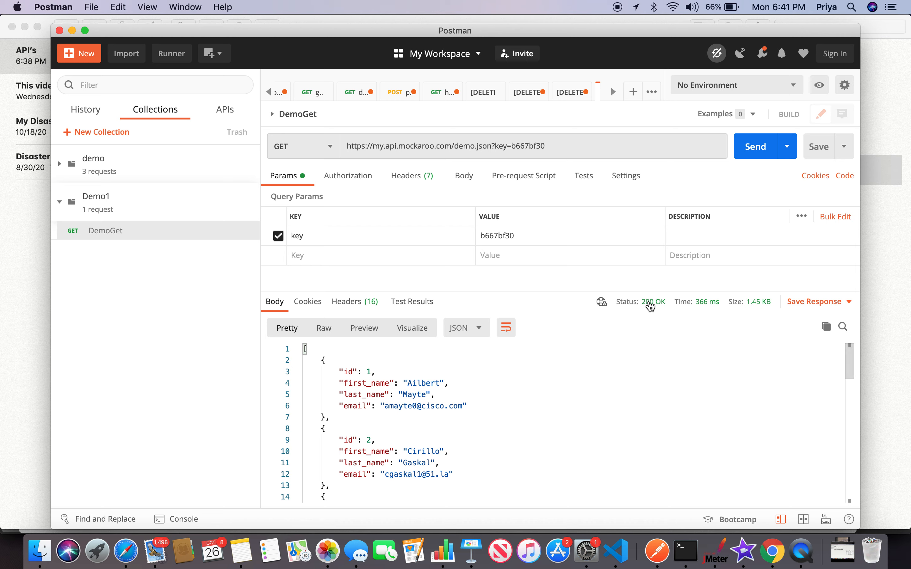
mouse_move(652, 302)
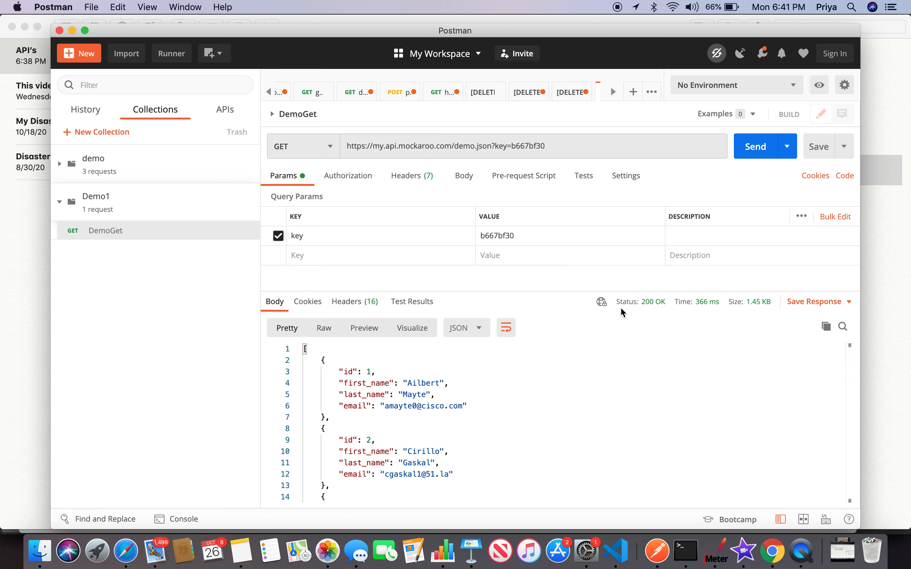
mouse_move(653, 302)
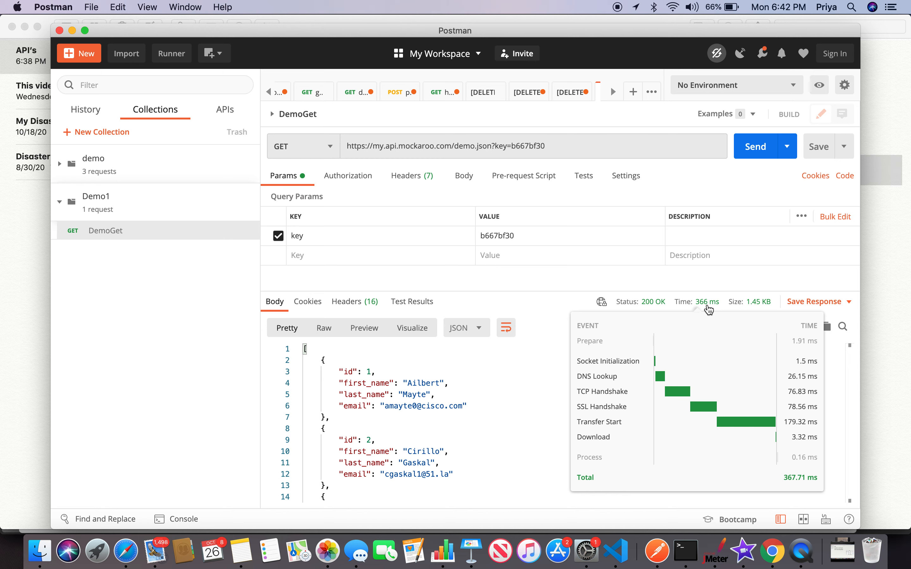
mouse_move(705, 308)
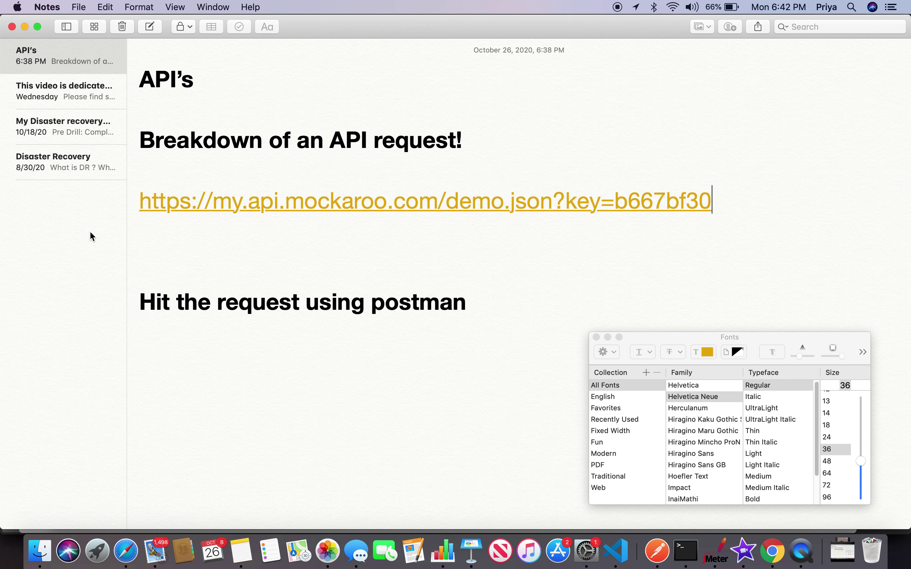
mouse_move(711, 264)
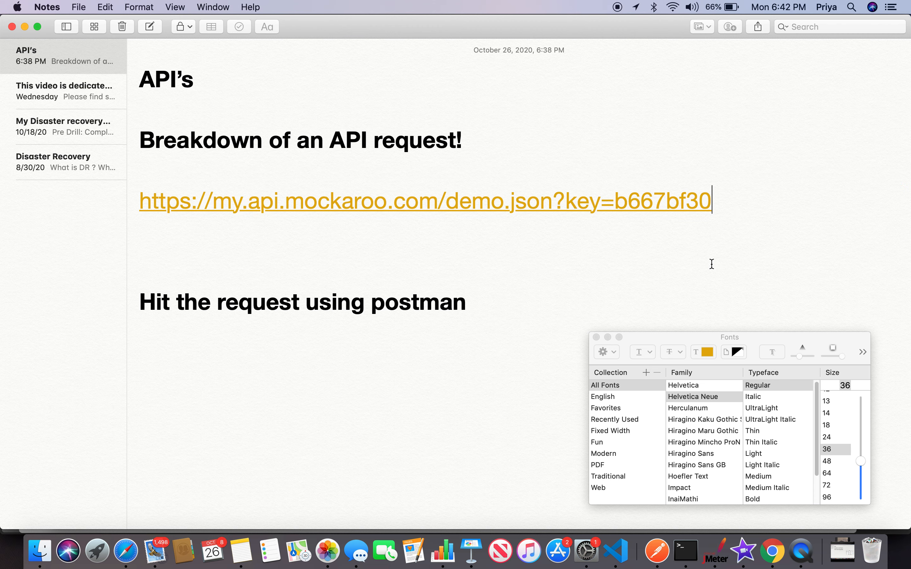
mouse_move(611, 260)
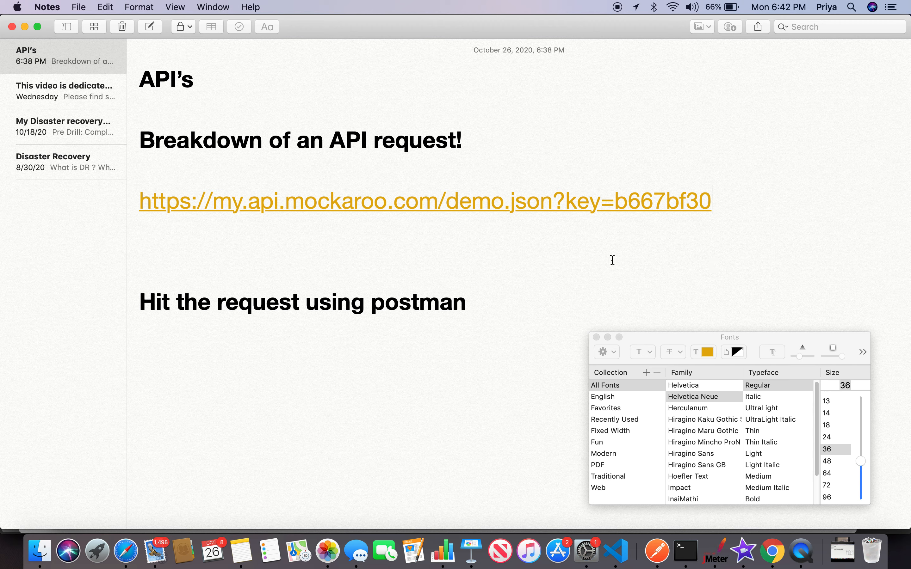
mouse_move(232, 213)
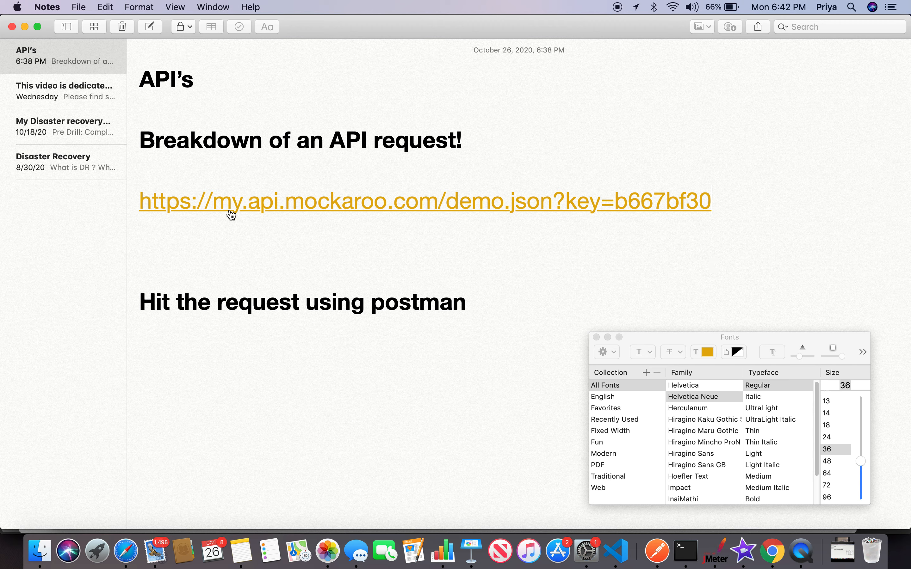
mouse_move(717, 229)
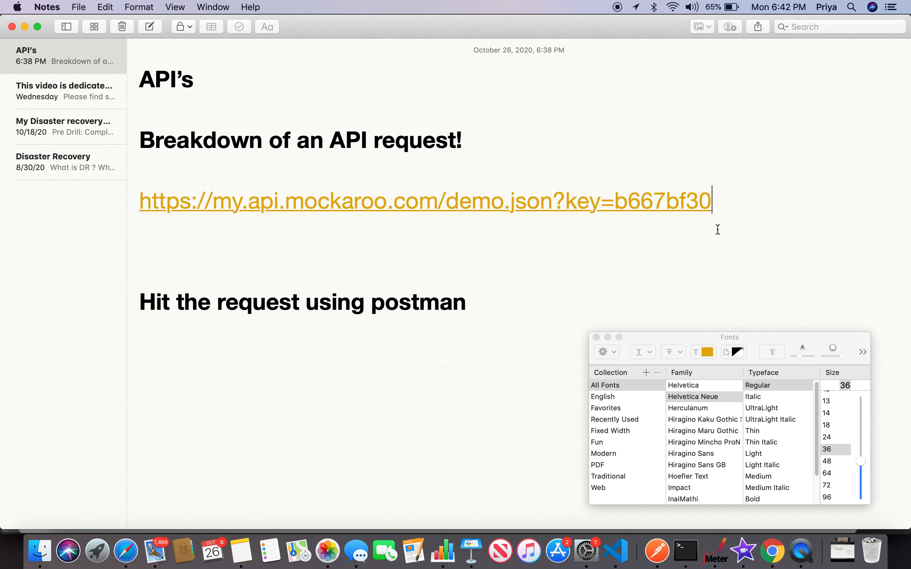
mouse_move(619, 255)
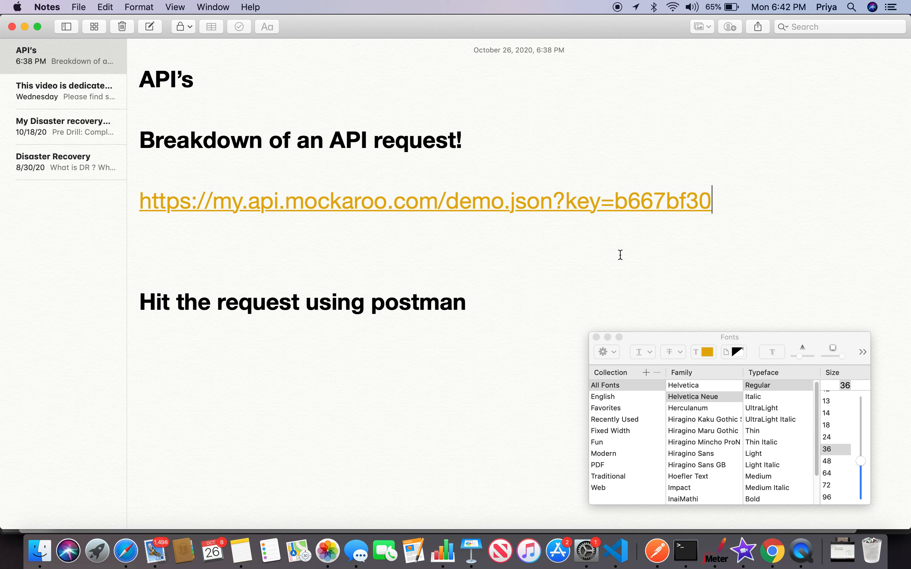
mouse_move(606, 239)
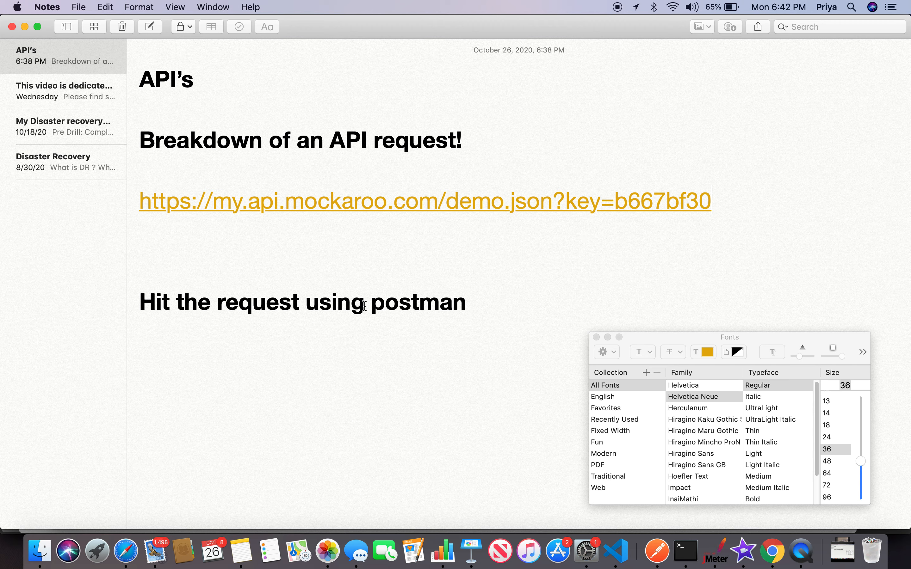
Step: Remove the blank line so 'Hit the request using postman' sits under the Mockaroo URL
double_click(418, 302)
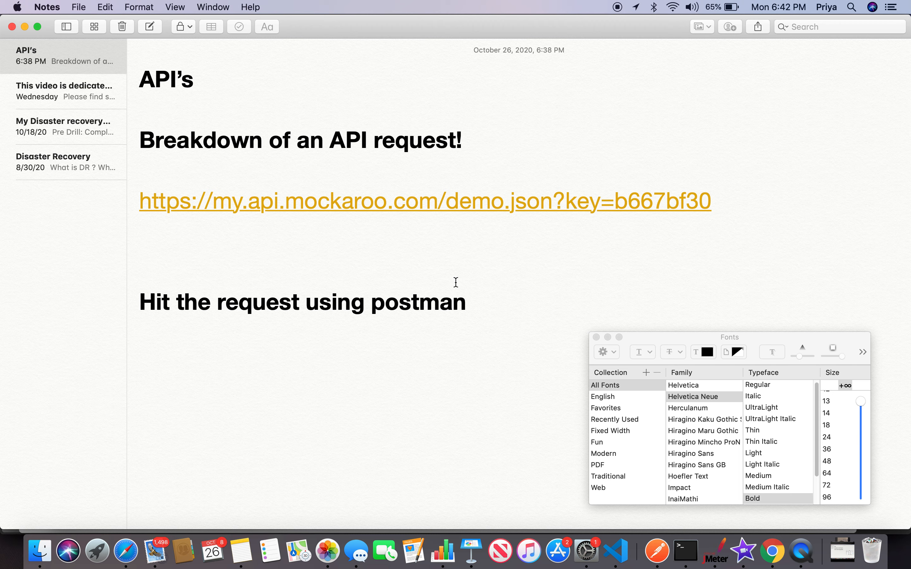
click(758, 385)
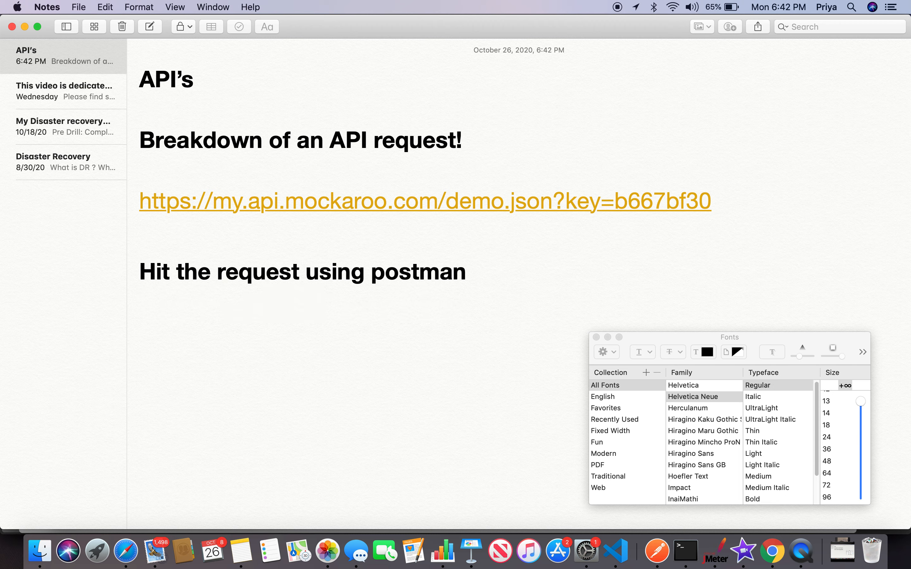
mouse_move(739, 494)
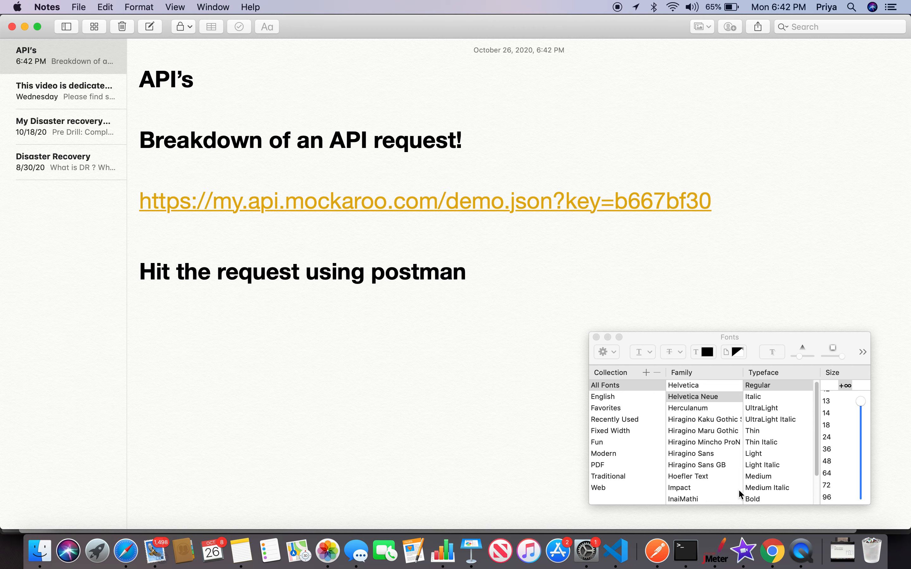
Step: Return to Postman, reveal the Demo1 collection's Export action, then dismiss the menu
click(656, 549)
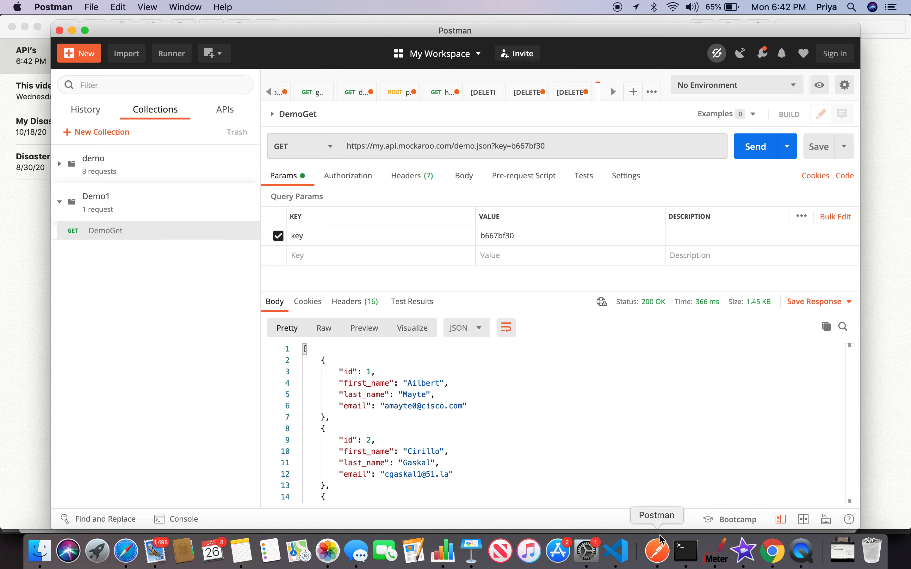
mouse_move(250, 217)
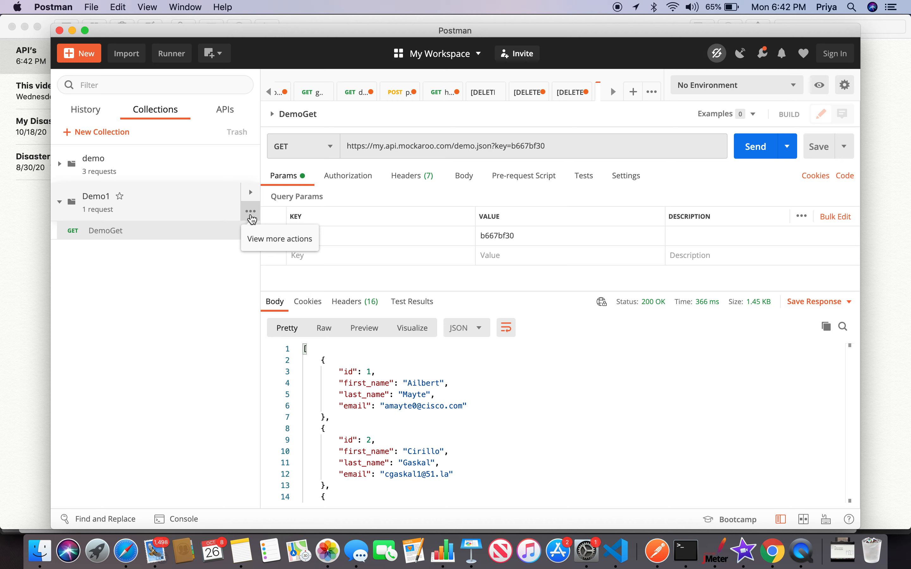
click(250, 210)
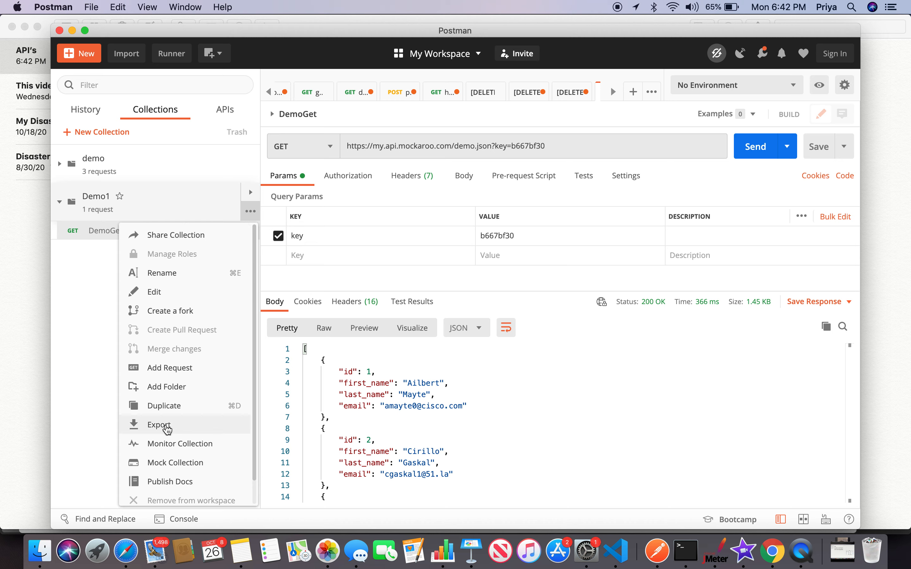
mouse_move(113, 309)
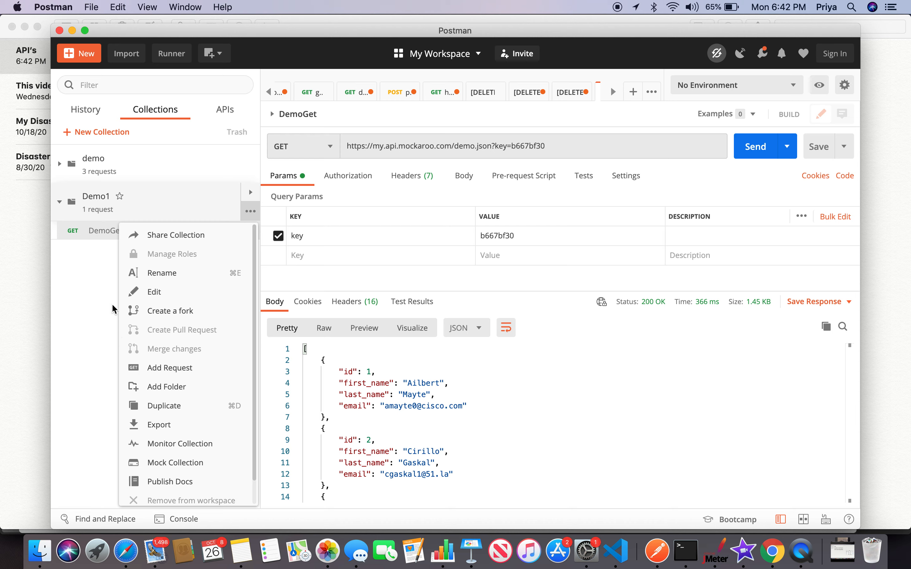
click(113, 309)
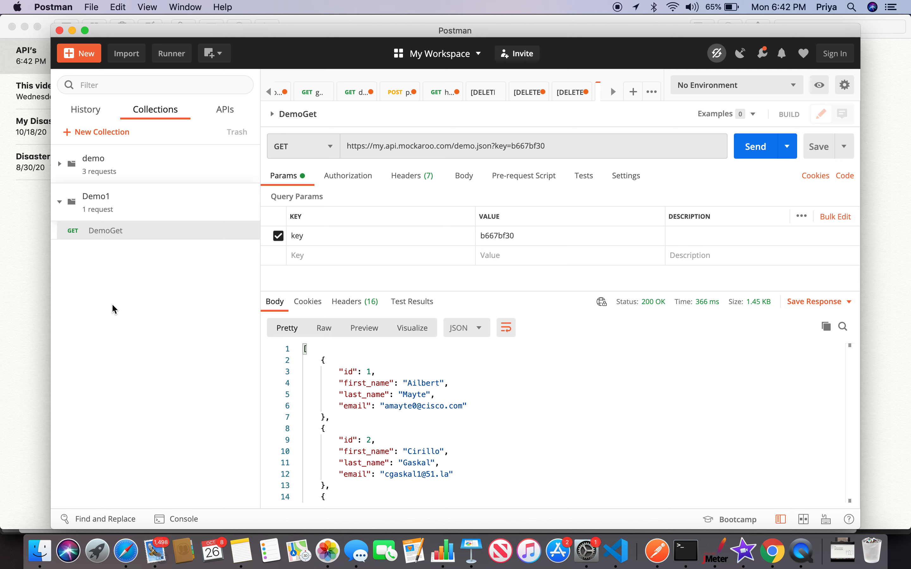
click(249, 210)
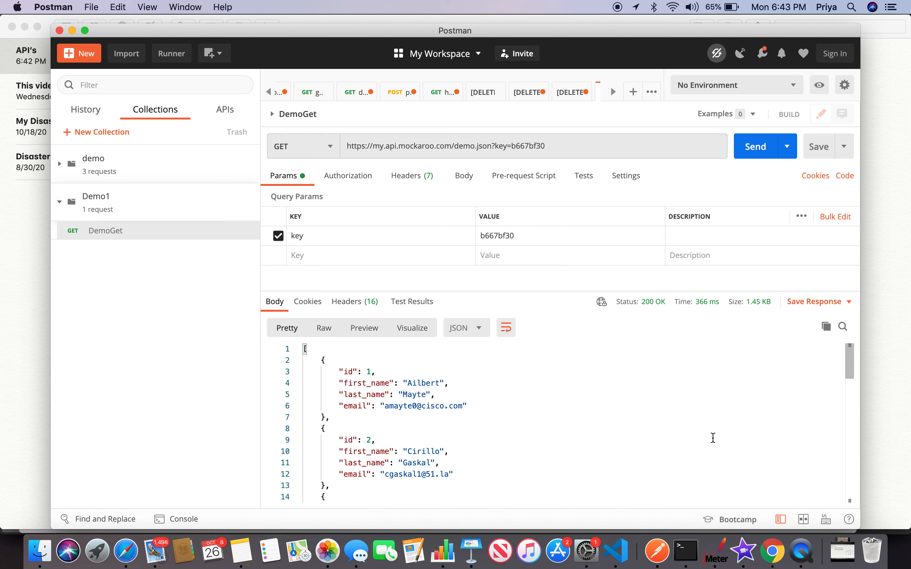
mouse_move(674, 460)
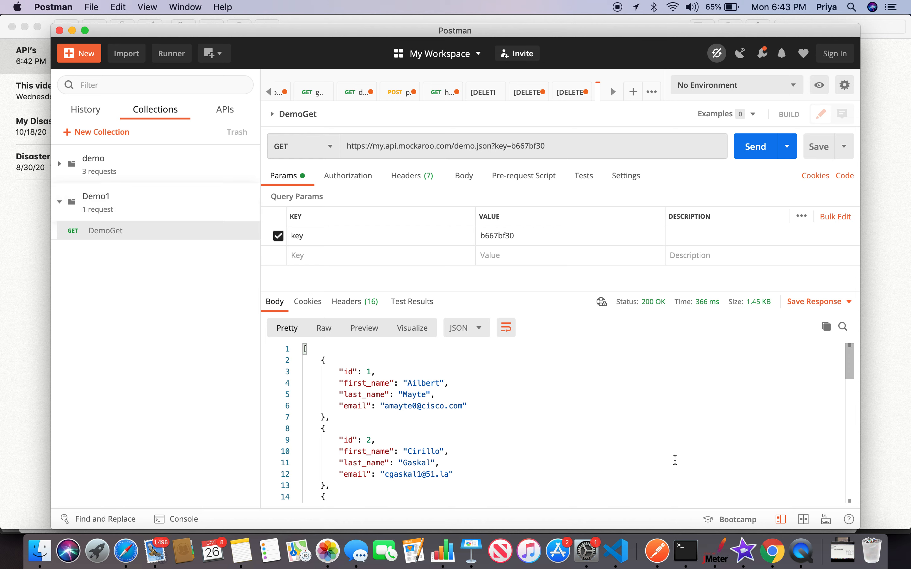
mouse_move(694, 474)
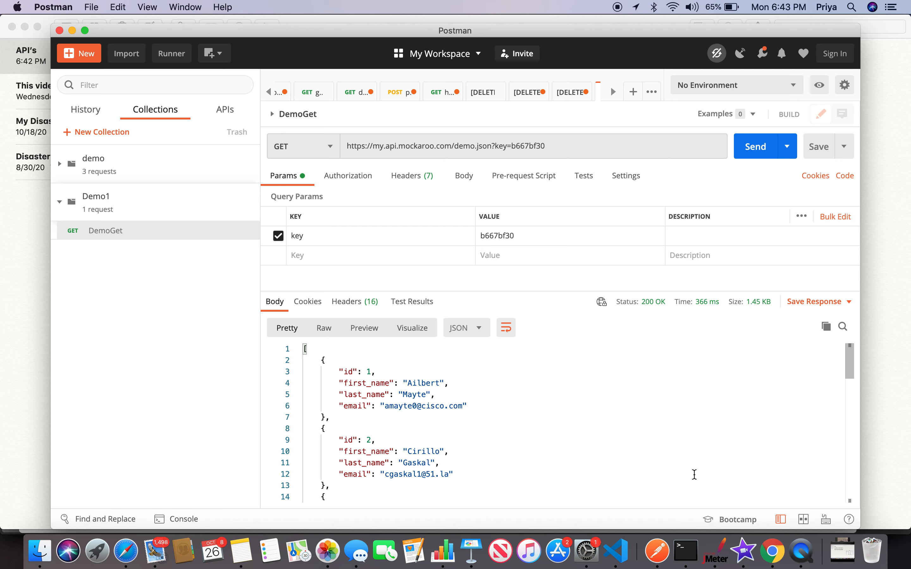